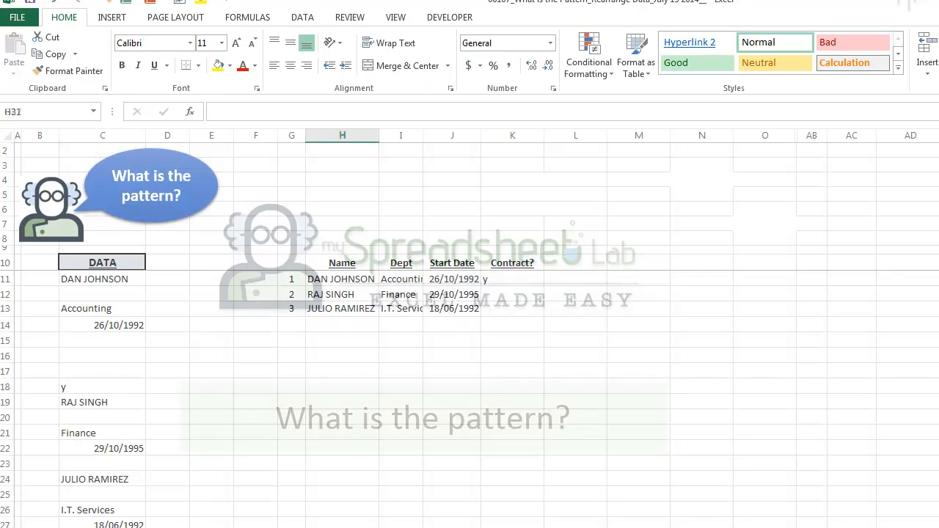
Select the raw data column and the first record of the finished table
click(94, 279)
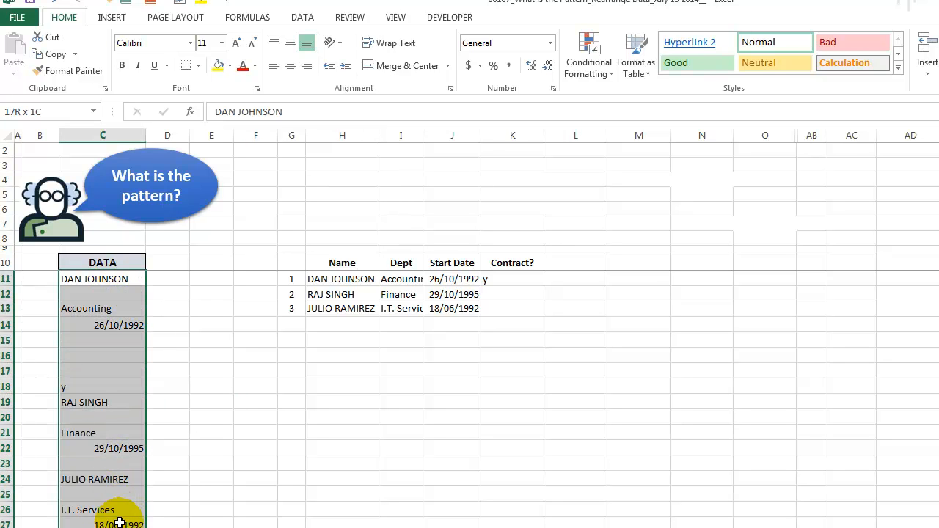
click(102, 279)
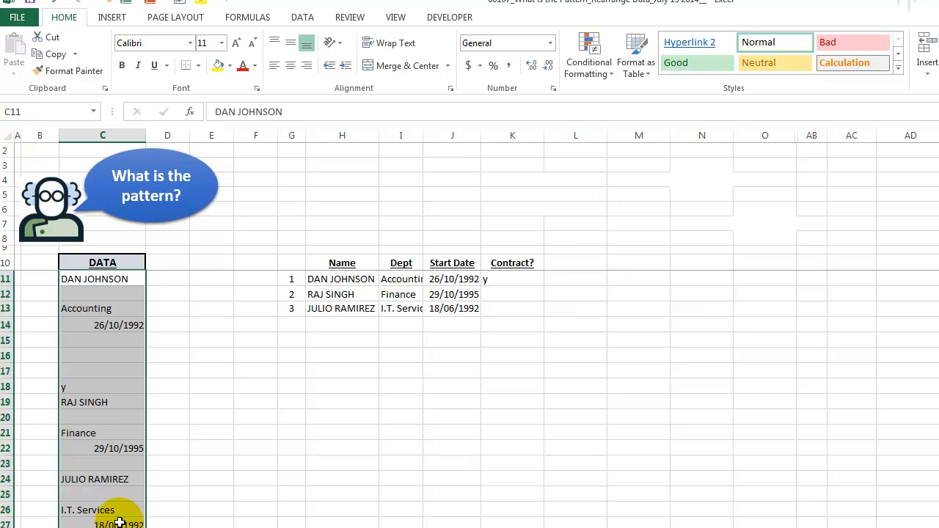
mouse_move(96, 382)
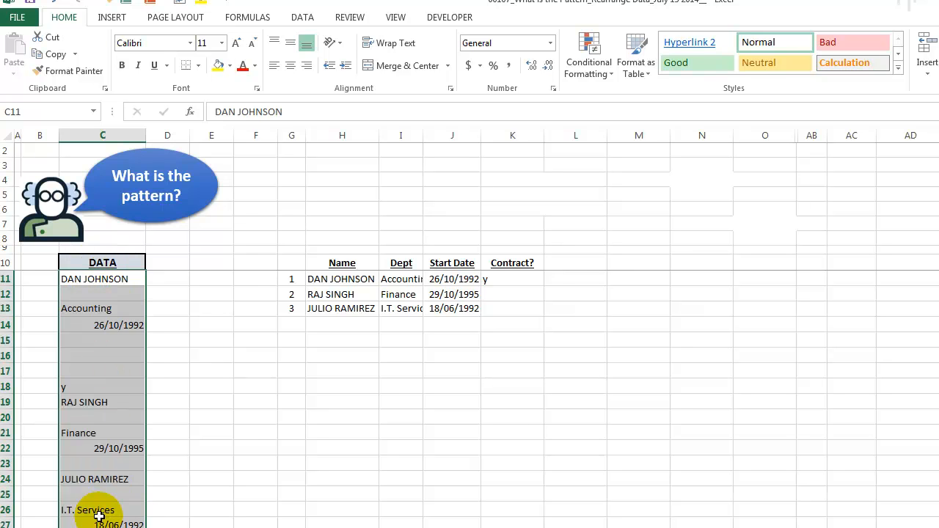
click(102, 309)
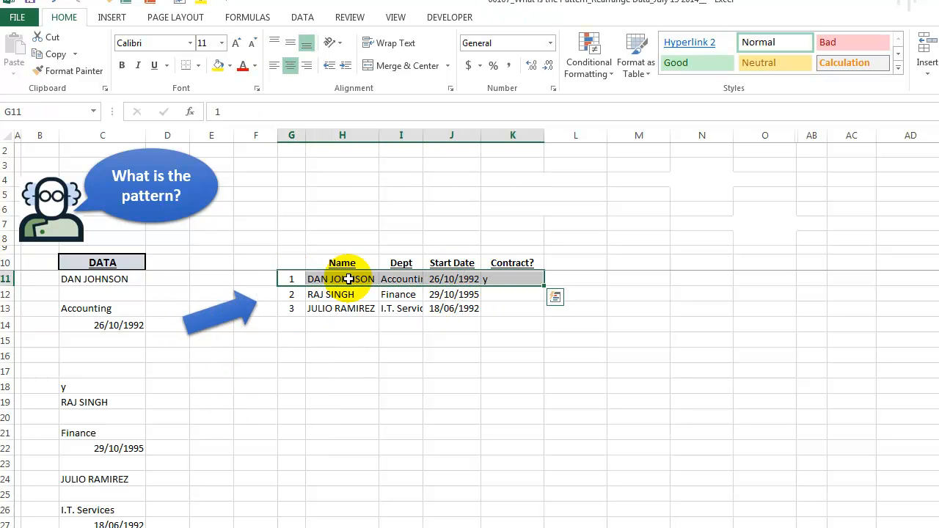
mouse_move(201, 346)
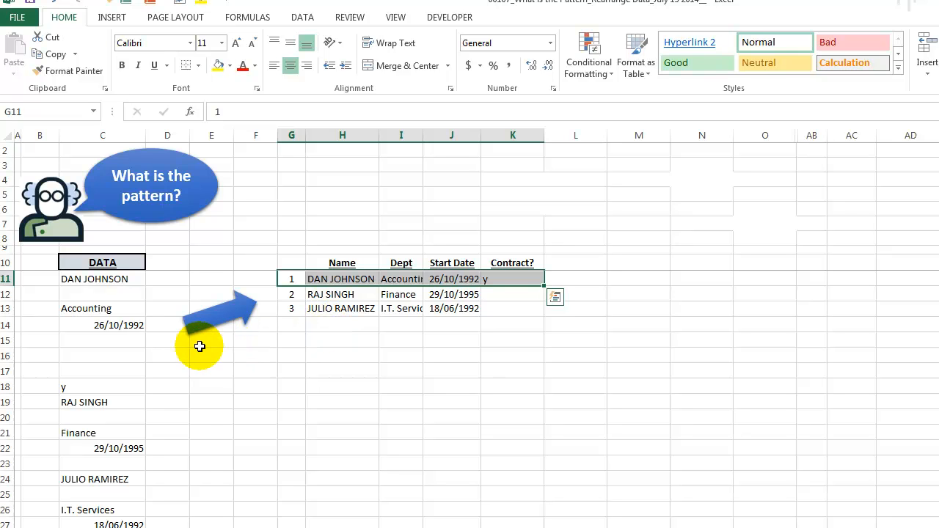
mouse_move(87, 280)
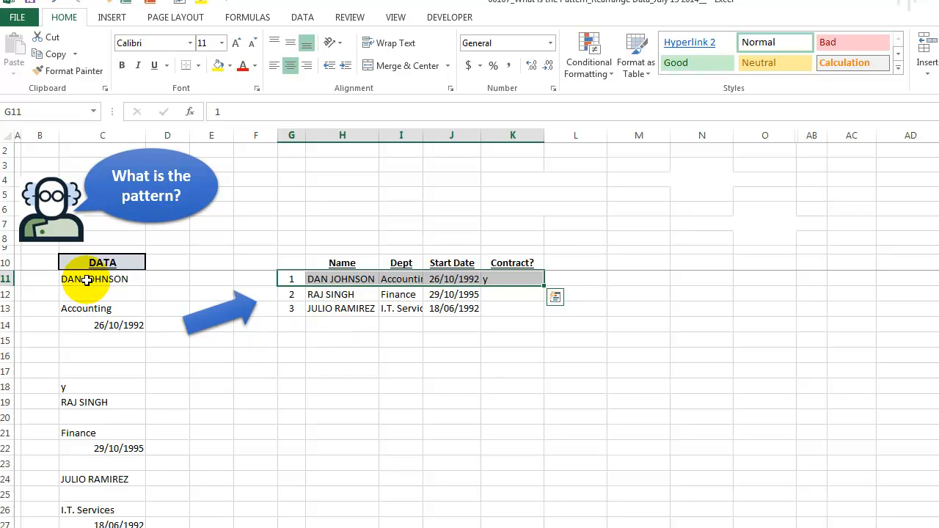
click(102, 279)
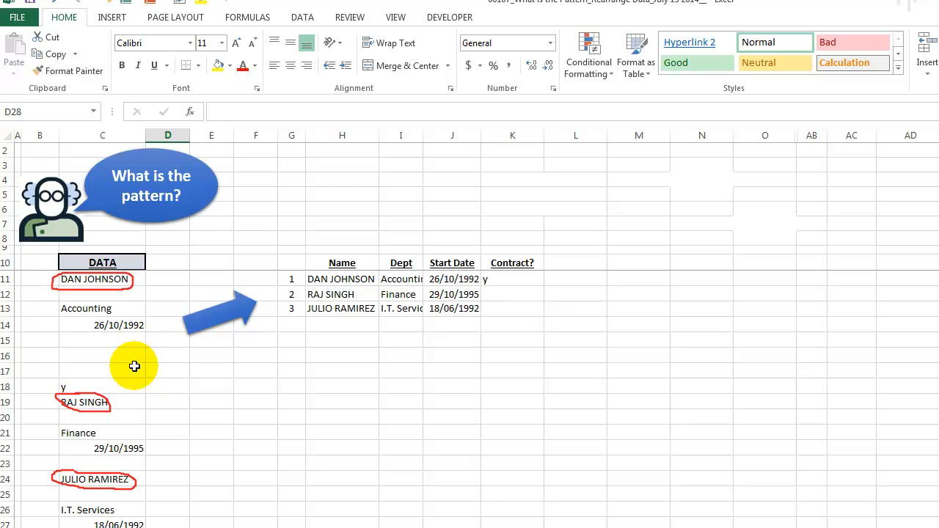
Highlight the blank rows C15:C17 and bring up the Step 1–Step 4 helper columns D:G
drag(168, 280, 168, 392)
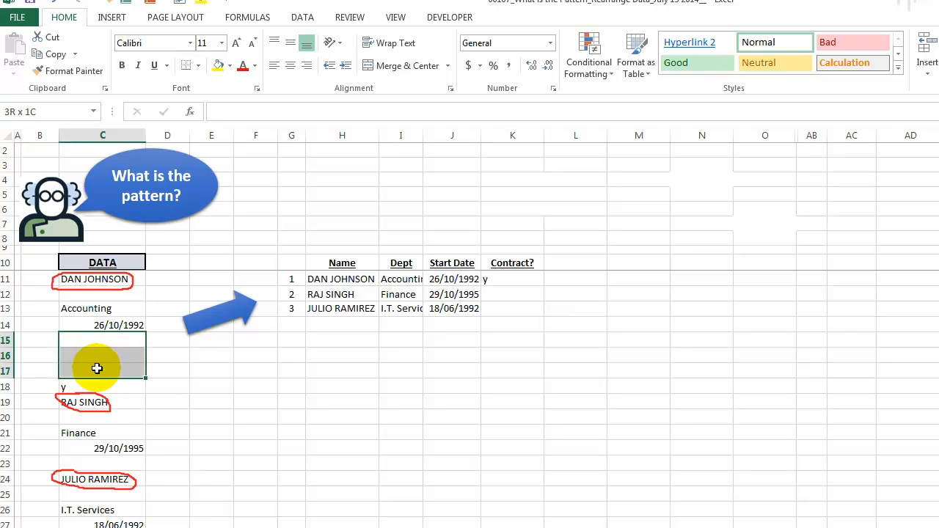
click(102, 360)
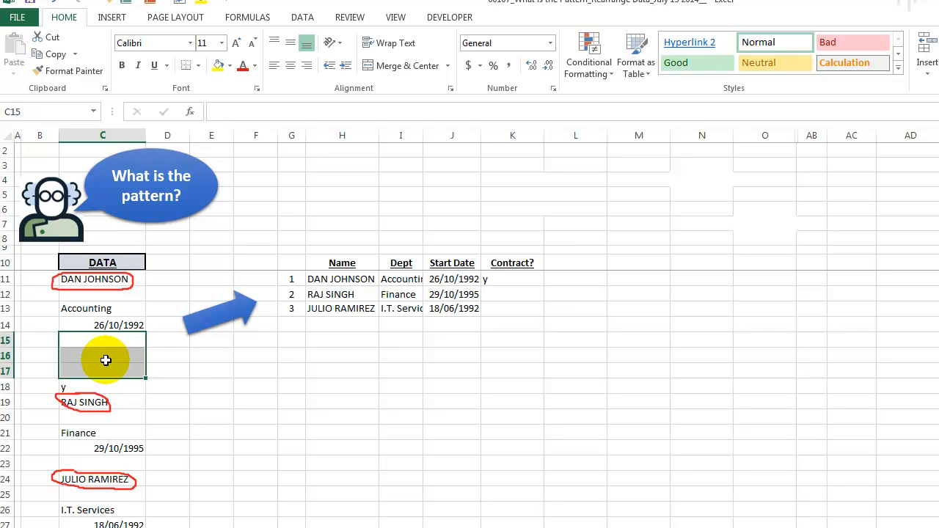
click(102, 341)
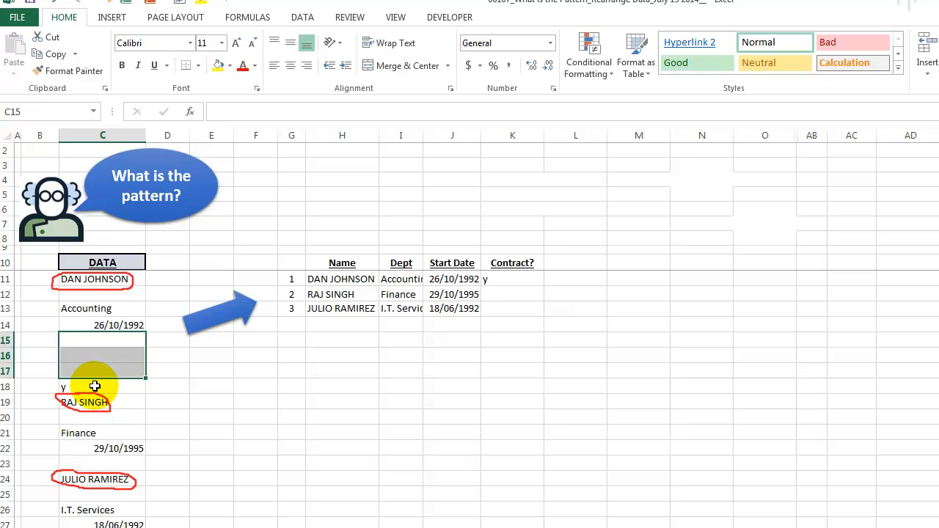
click(102, 387)
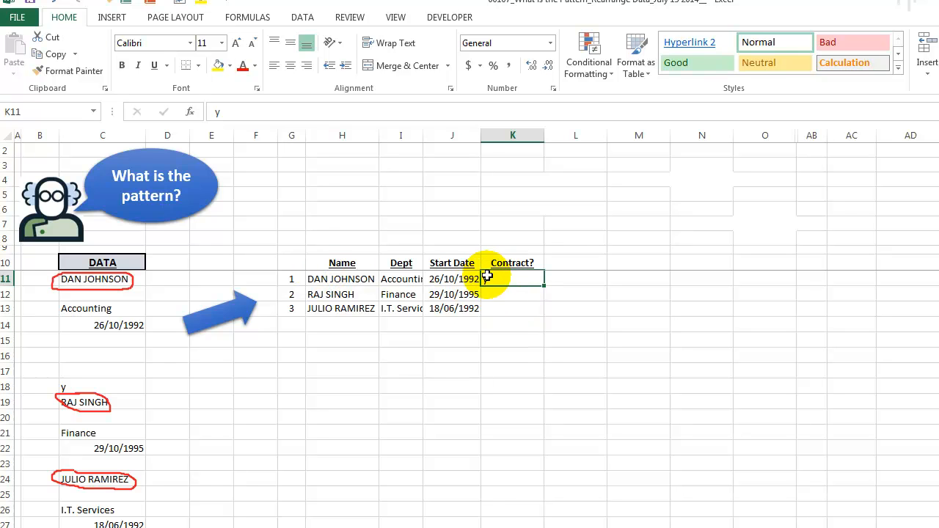
text(y)
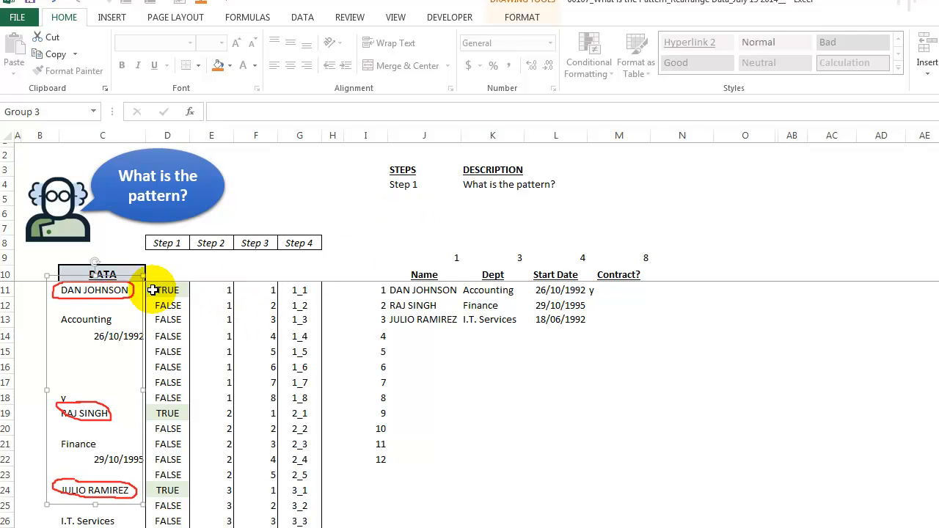
click(167, 290)
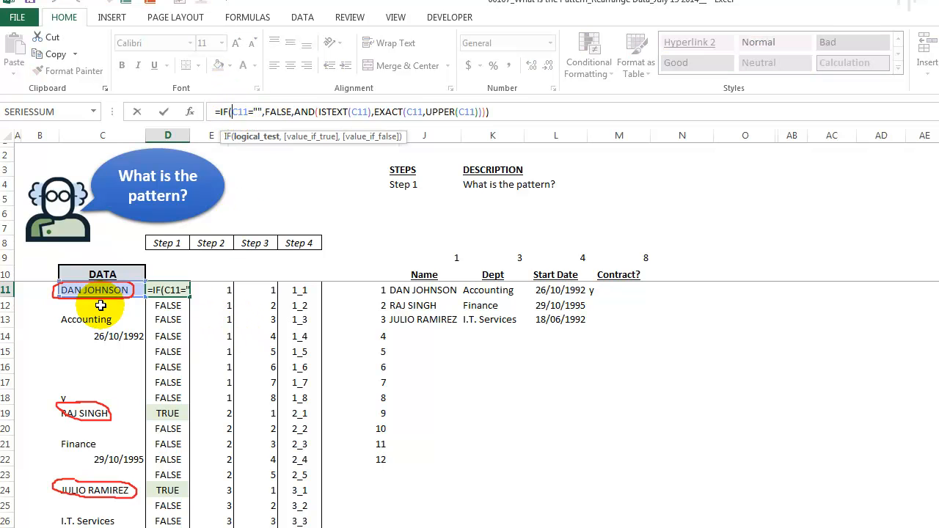
mouse_move(204, 290)
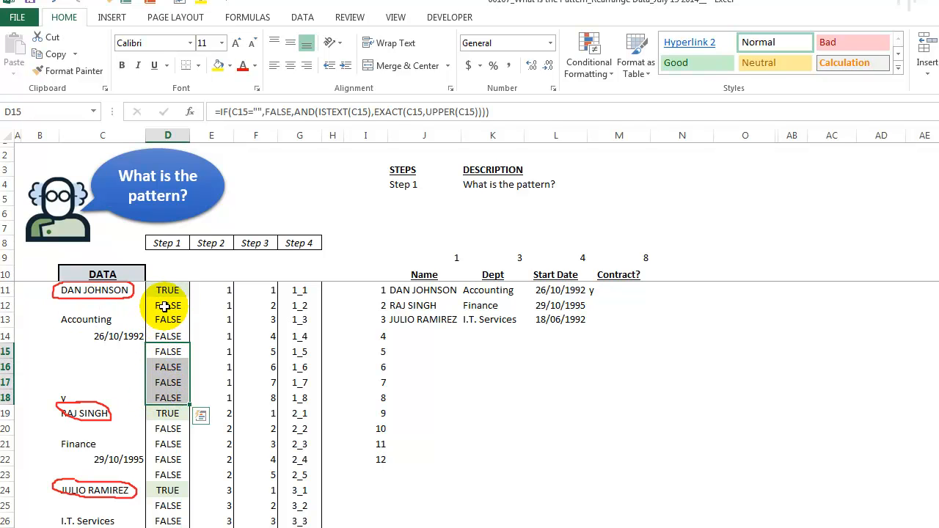
double_click(168, 306)
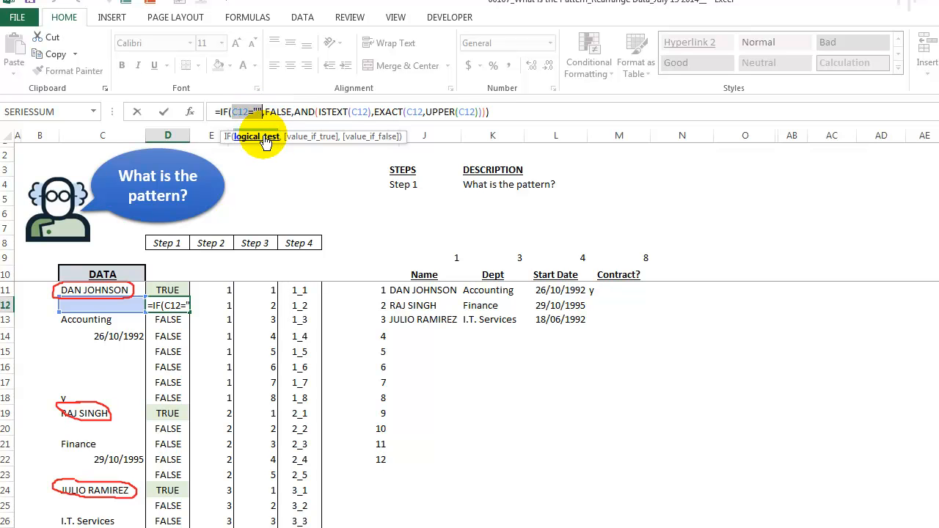
mouse_move(297, 138)
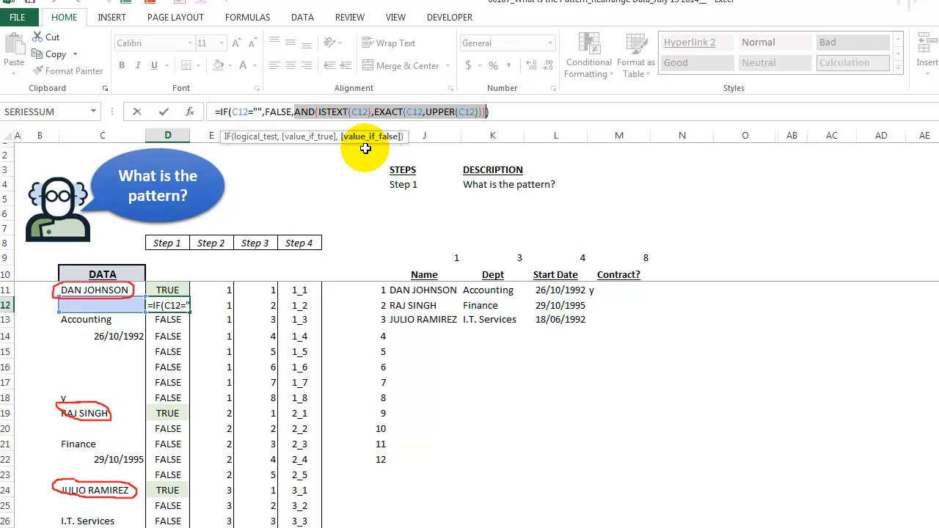
mouse_move(174, 349)
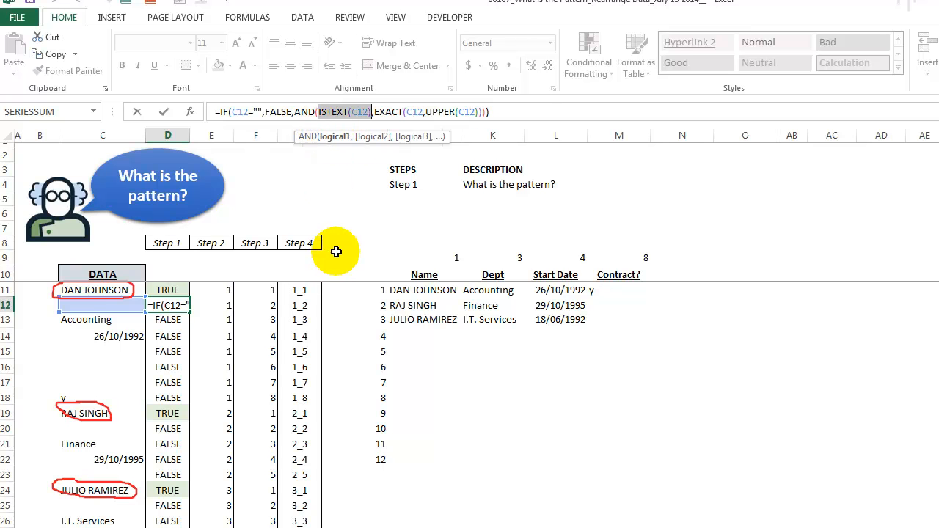
mouse_move(106, 336)
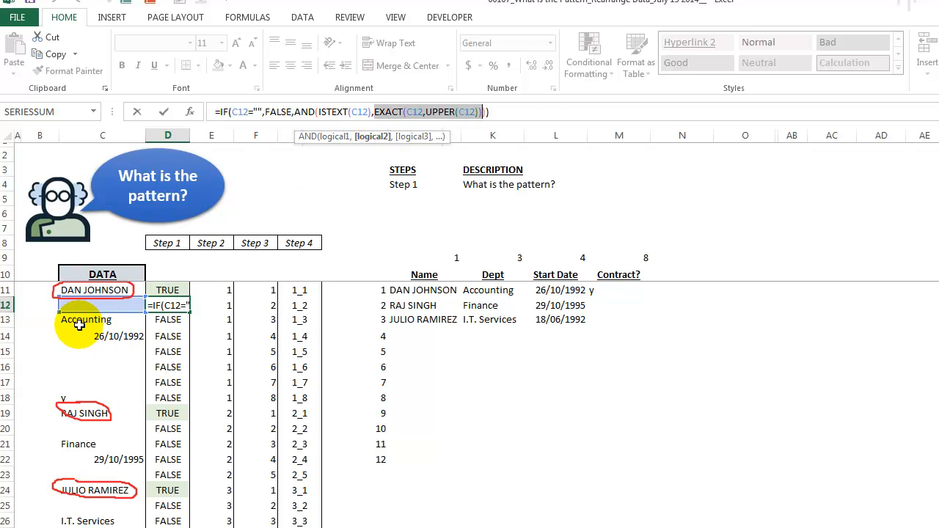
mouse_move(85, 446)
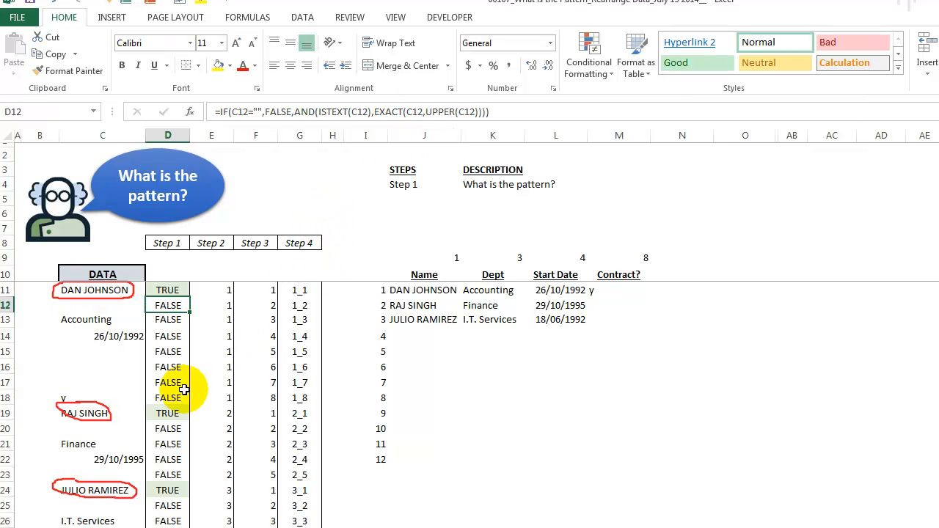
click(168, 414)
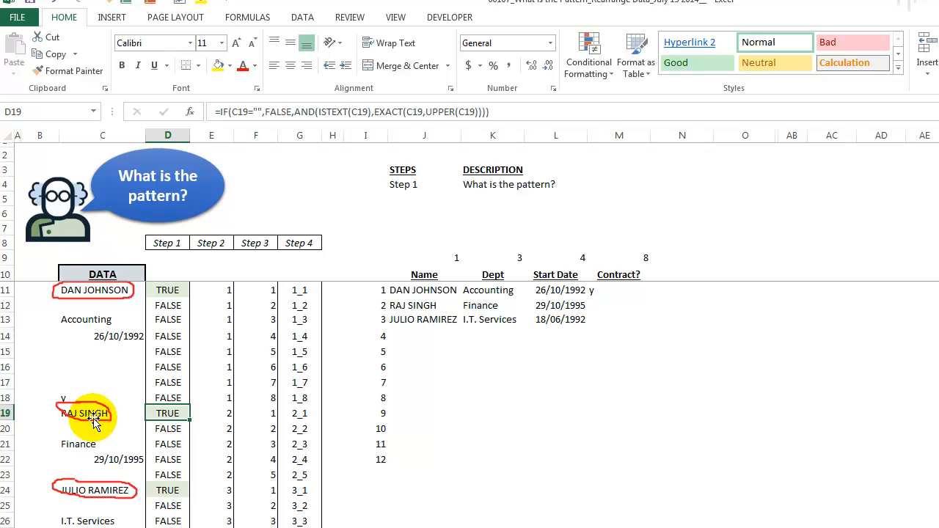
mouse_move(406, 111)
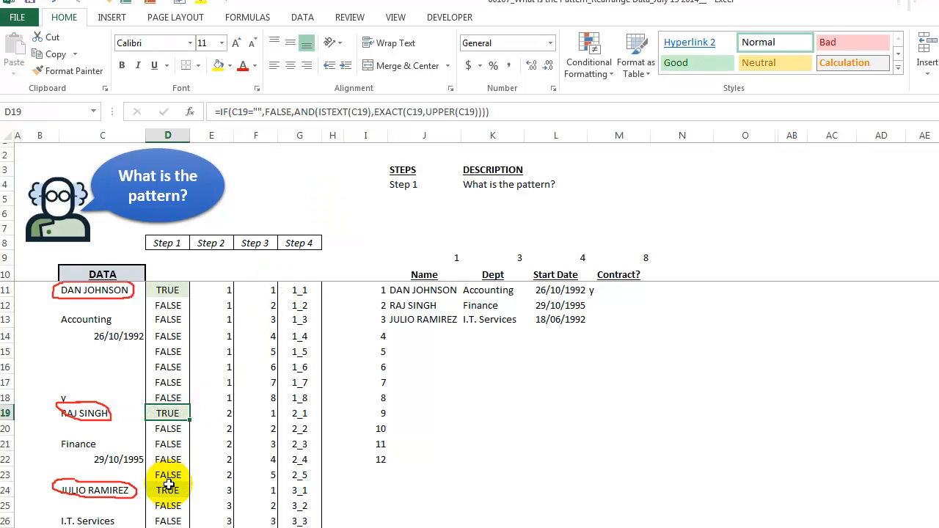
click(167, 490)
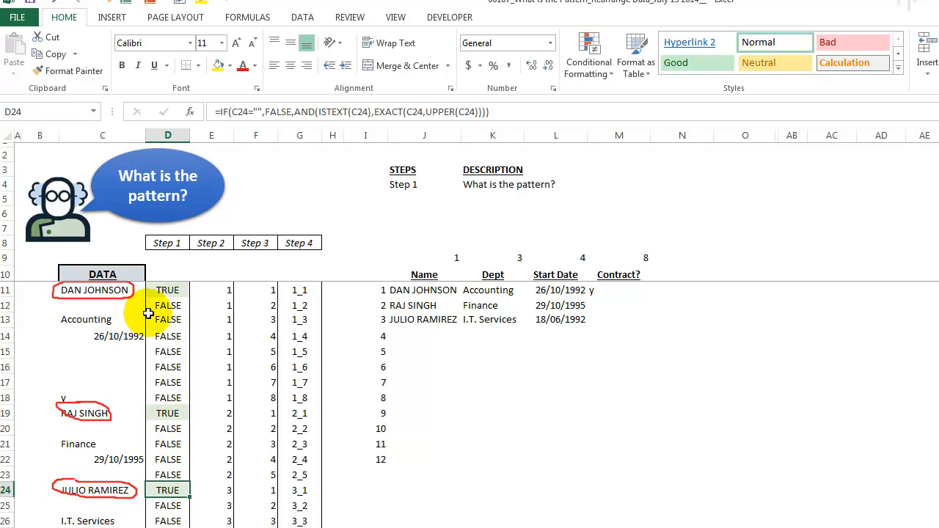
Check the Step 1 flag for the Finance row, which returns FALSE
click(167, 444)
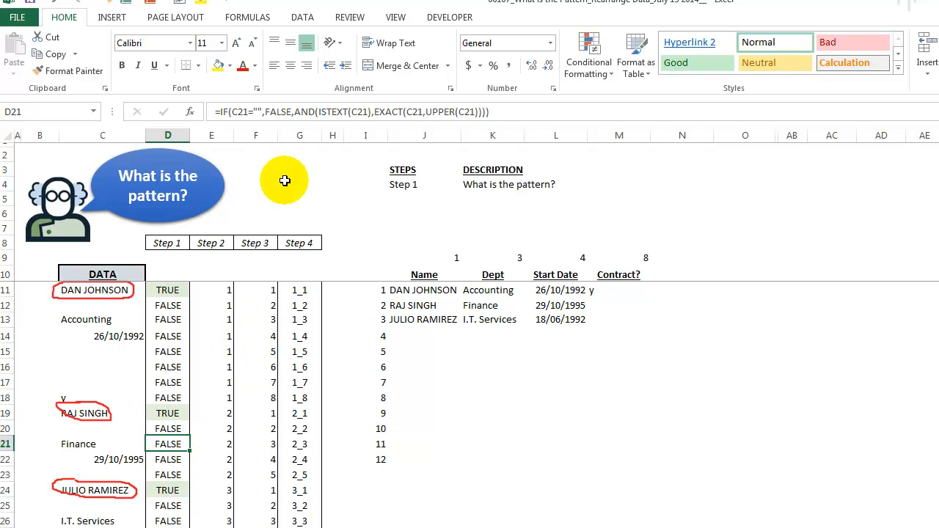
mouse_move(330, 111)
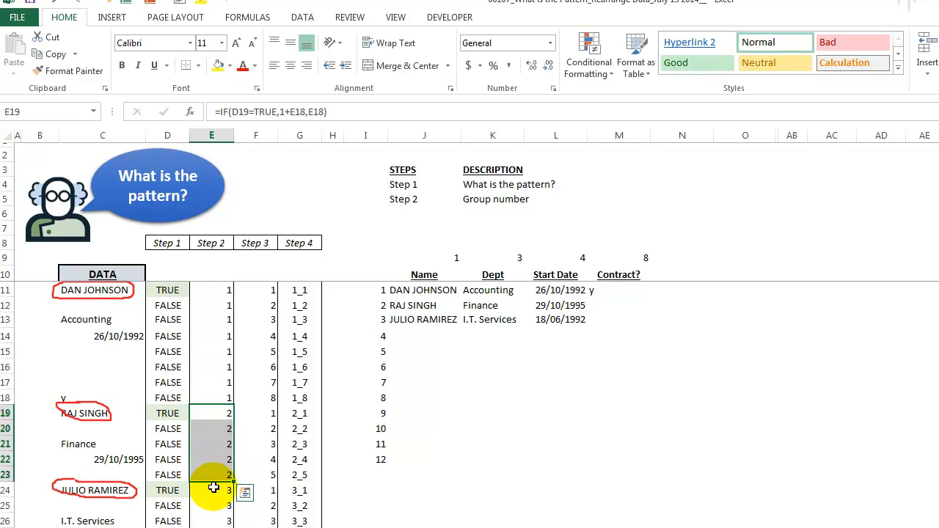
Enter the =IF(D21=TRUE,1+E20,E20) group-number formula in the Step 2 column
click(211, 490)
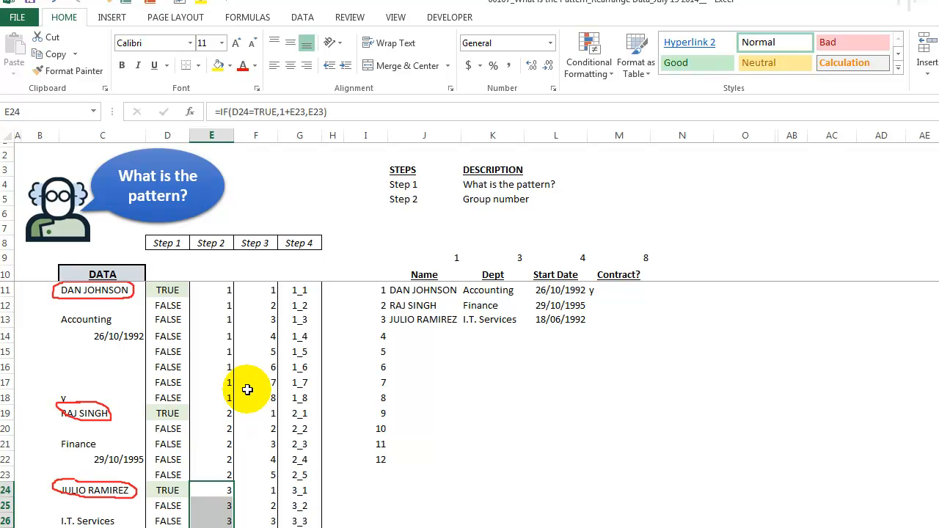
mouse_move(213, 426)
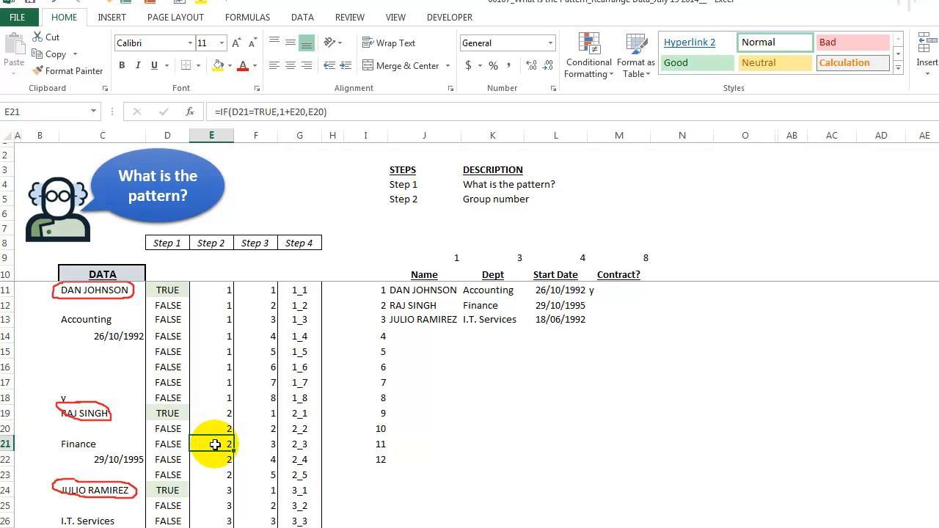
double_click(215, 444)
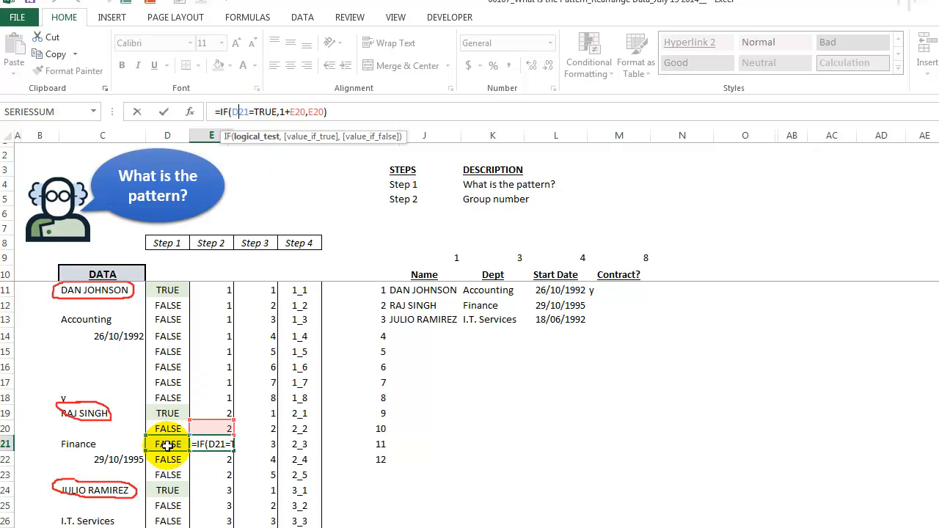
mouse_move(202, 364)
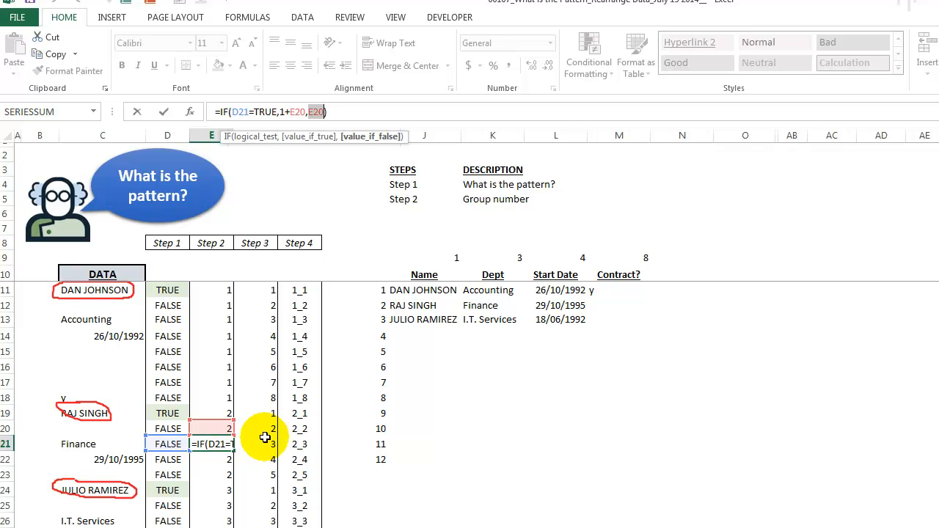
key(enter)
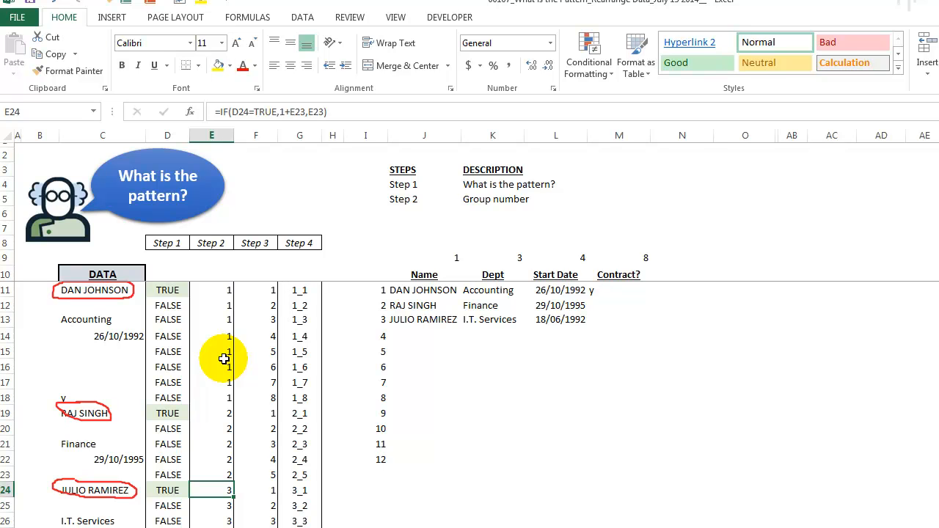
mouse_move(151, 290)
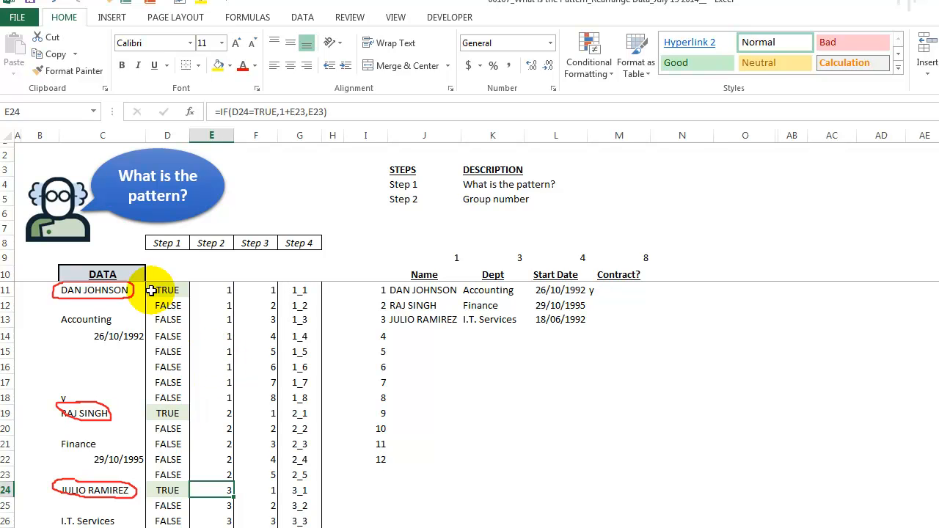
mouse_move(182, 348)
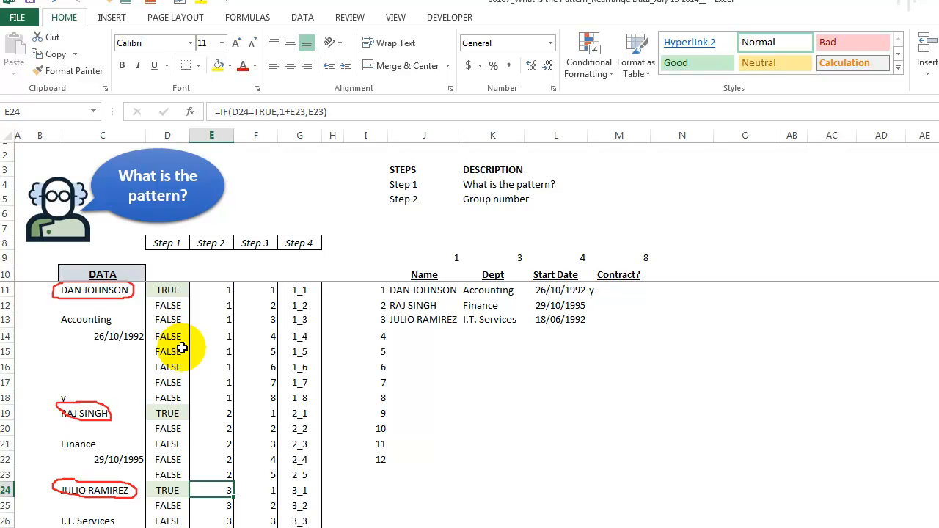
mouse_move(202, 364)
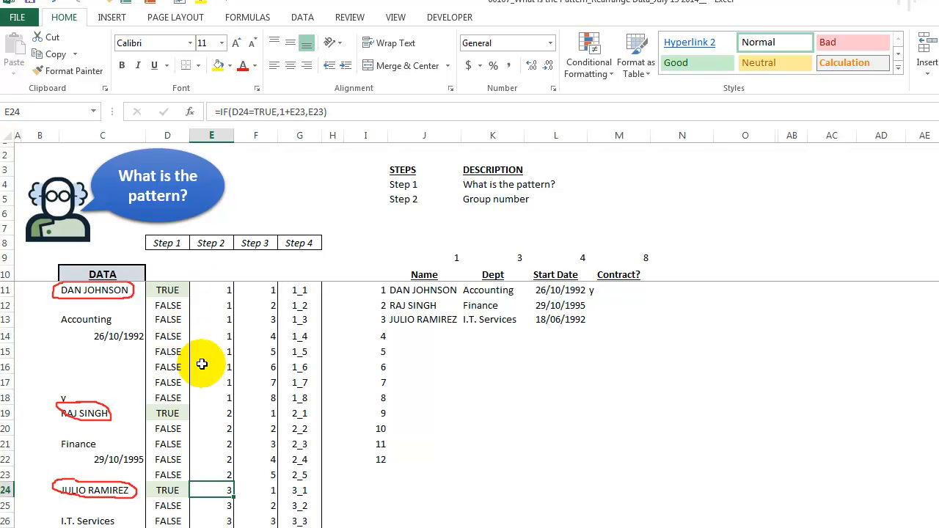
mouse_move(202, 344)
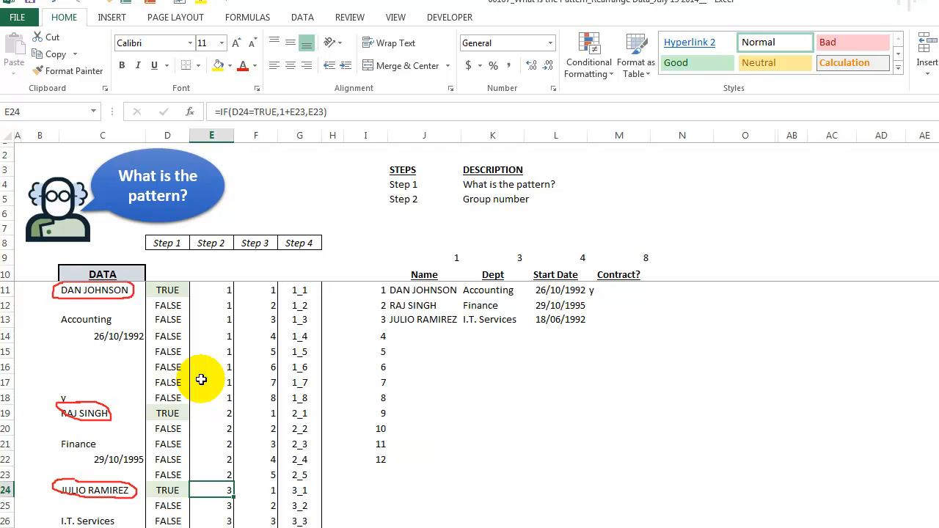
click(211, 429)
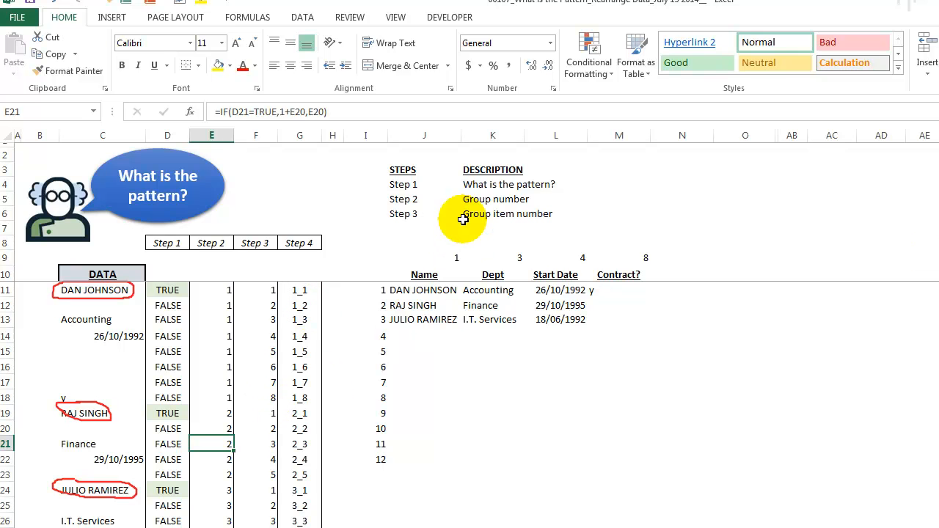
mouse_move(229, 308)
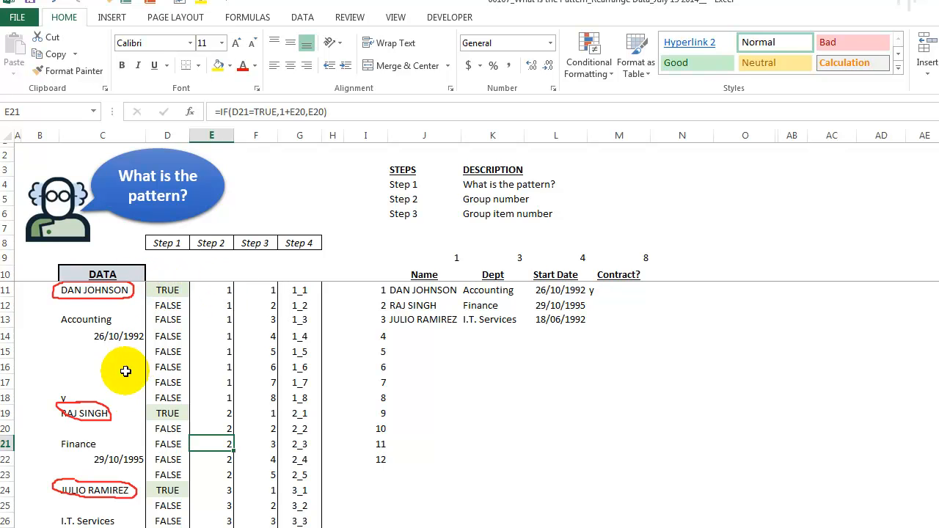
mouse_move(94, 319)
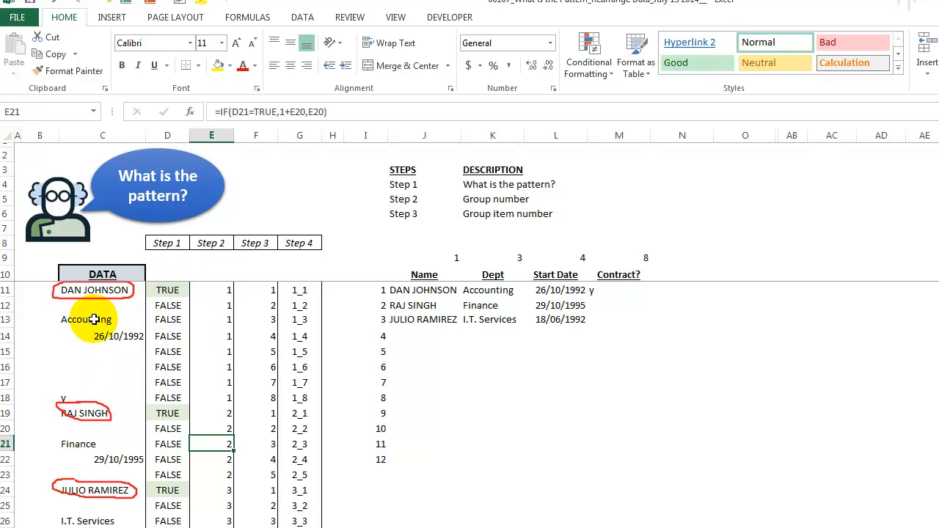
Inspect the Step 3 =IF(E11<>E10,1,F10+1) item-number formulas in rows 11, 15 and 20
click(85, 319)
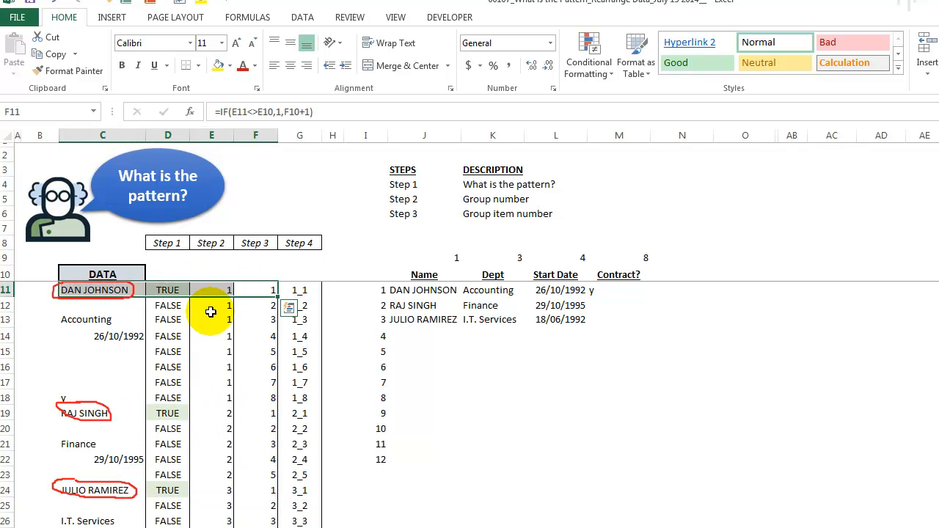
mouse_move(259, 360)
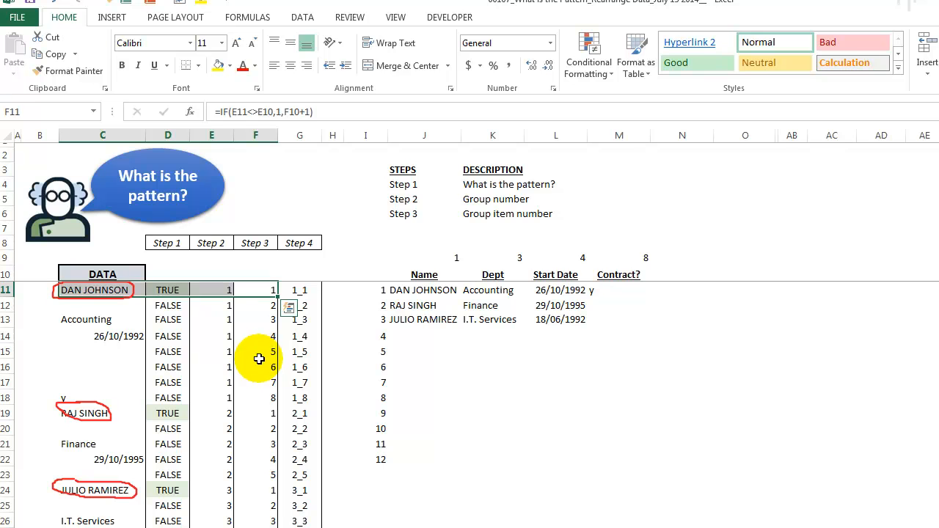
click(256, 351)
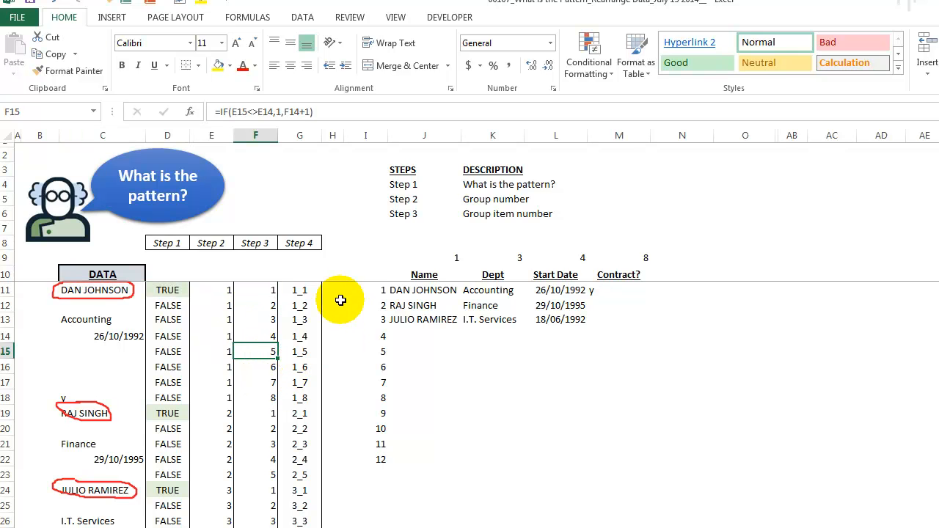
mouse_move(547, 423)
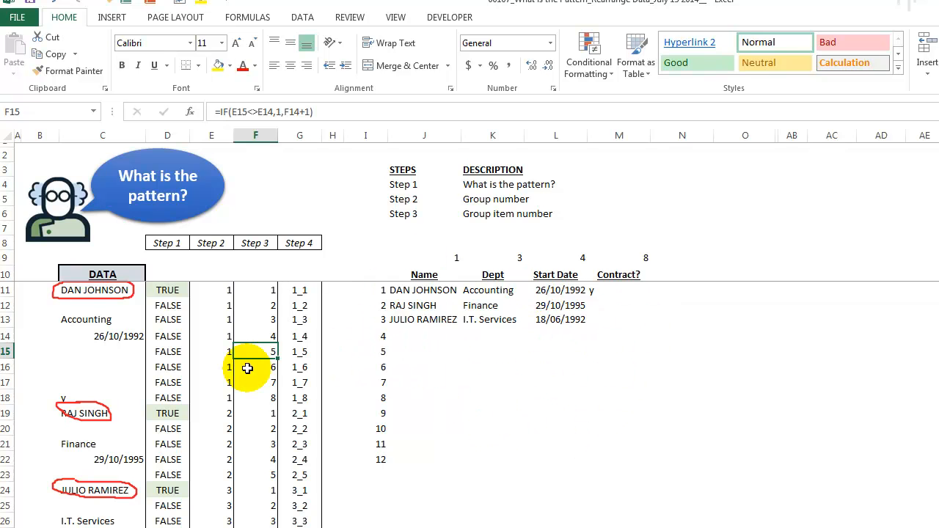
double_click(256, 351)
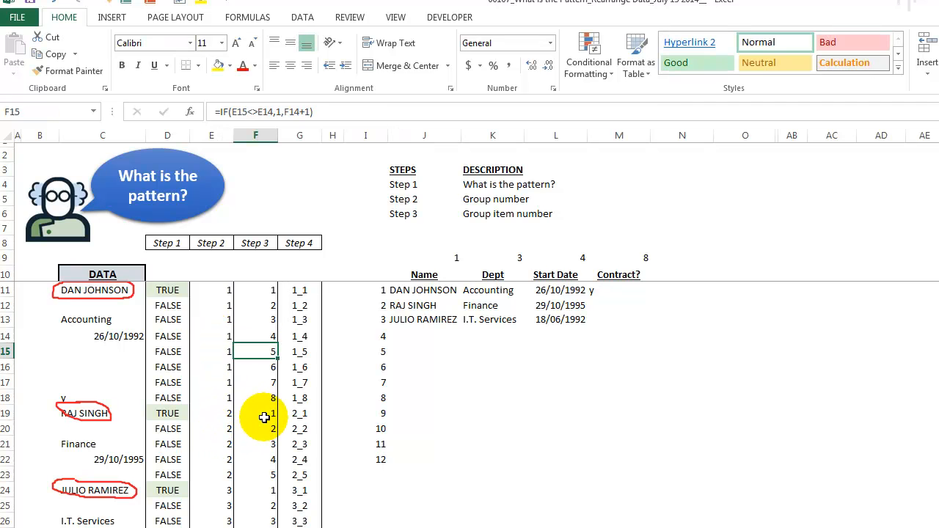
click(273, 413)
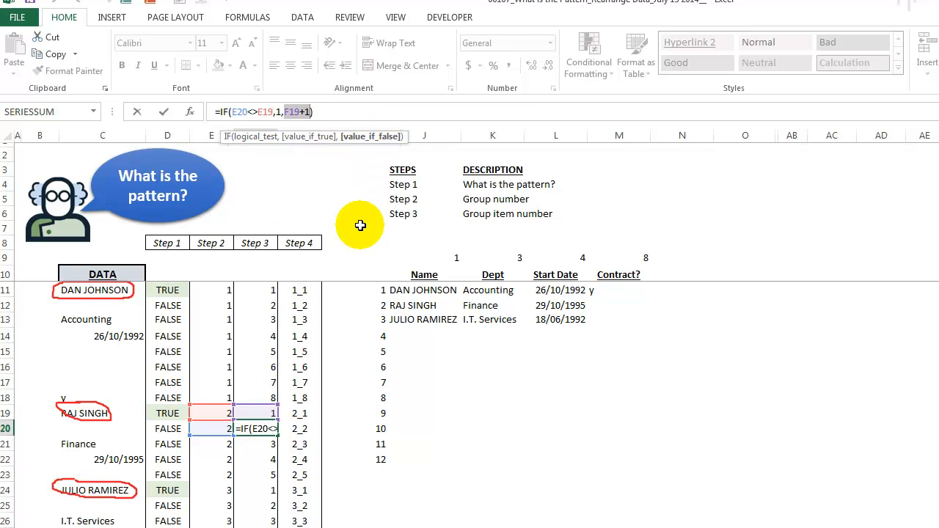
mouse_move(350, 242)
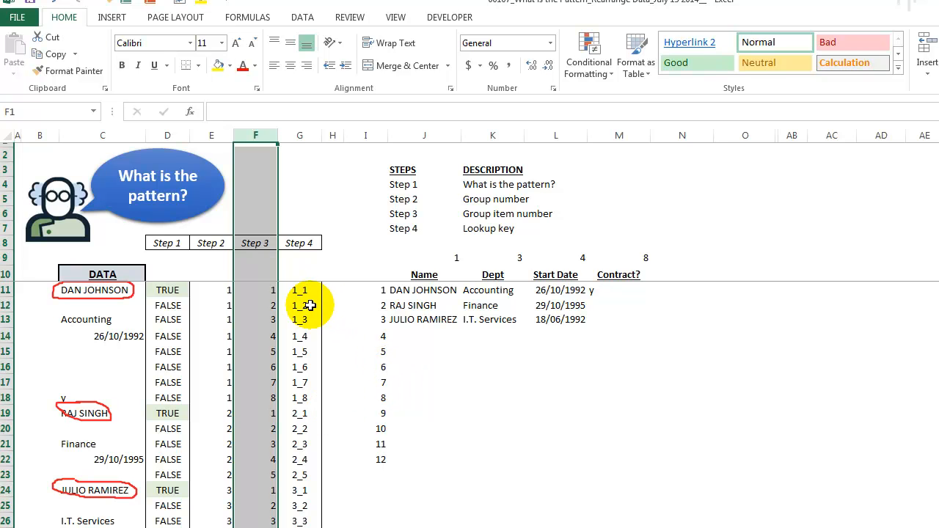
Review the Step 4 lookup key formula and open the J11 Name lookup for editing
click(299, 305)
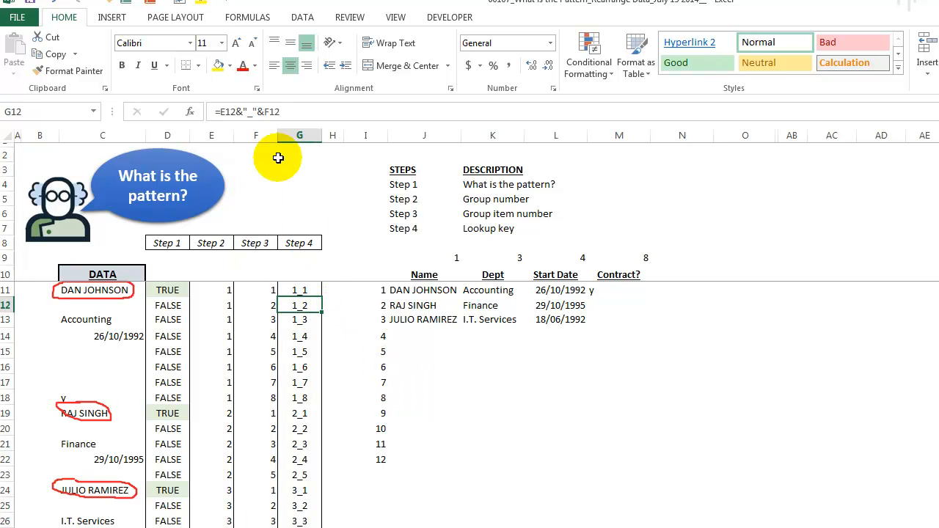
double_click(298, 305)
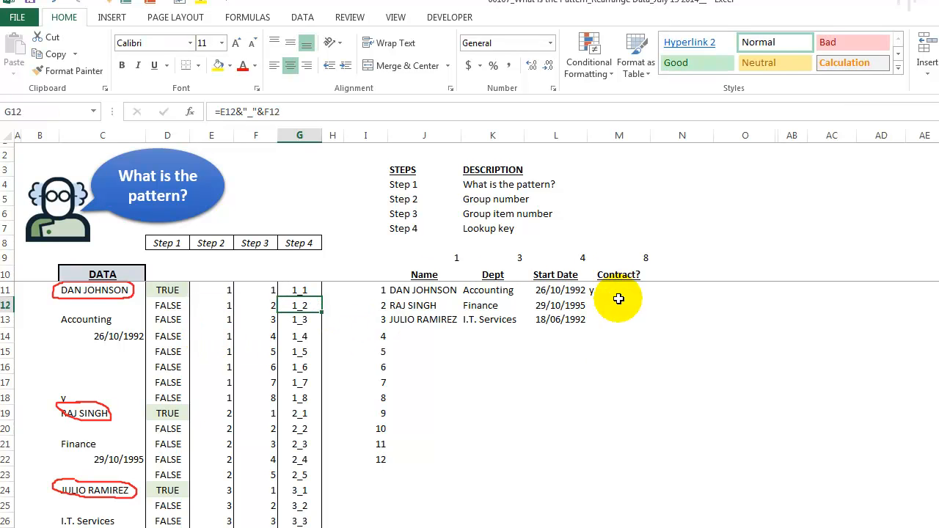
mouse_move(433, 305)
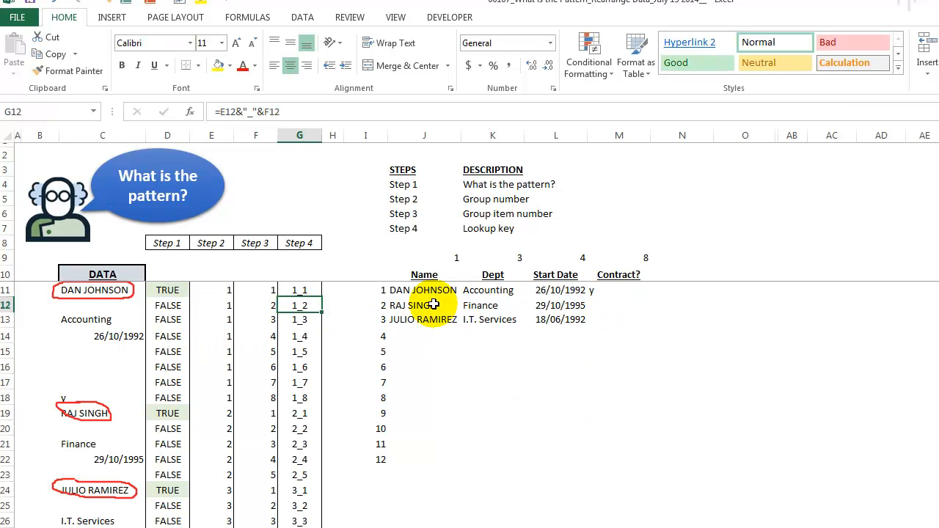
click(424, 289)
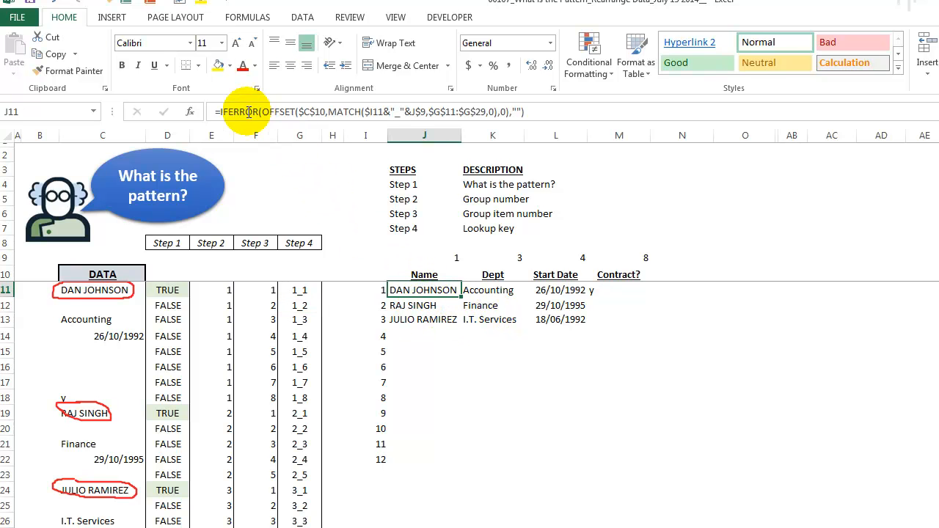
mouse_move(234, 112)
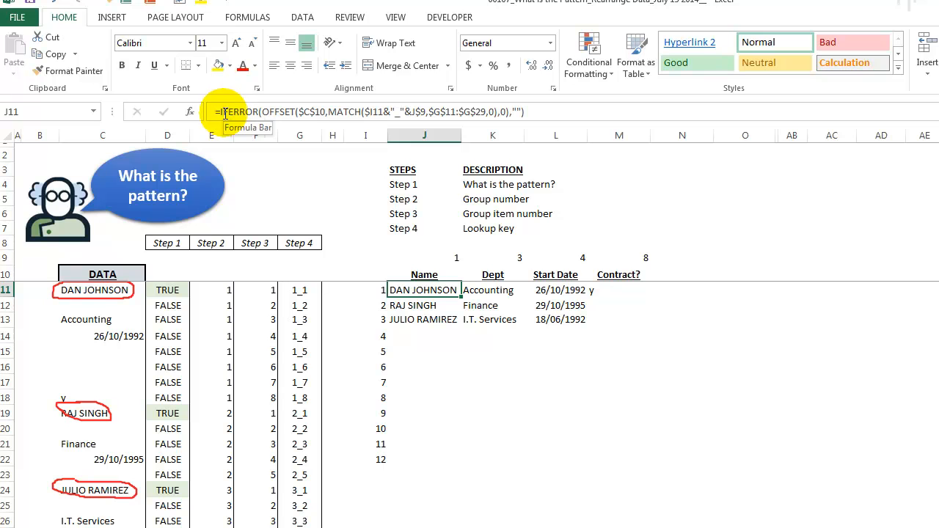
double_click(424, 289)
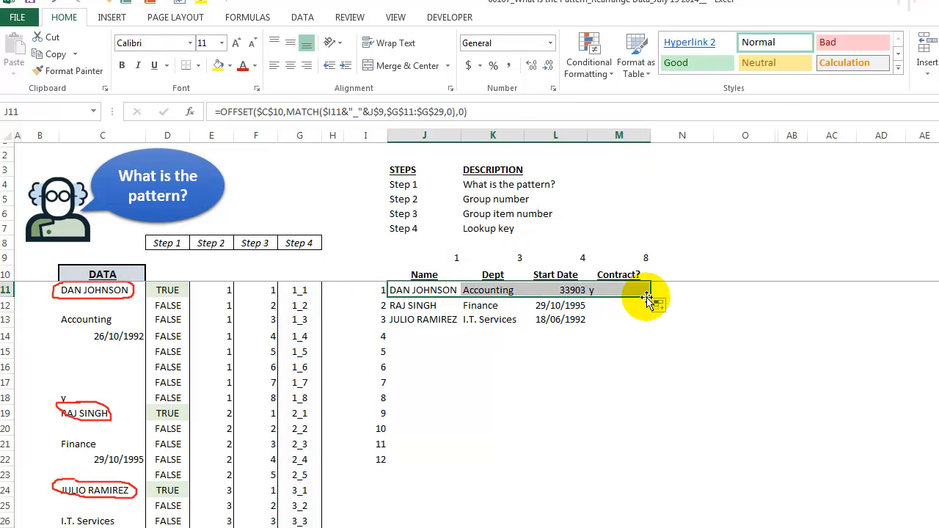
Copy the row 11 OFFSET/MATCH lookups down to row 22 and review the J11 and row 13 formulas
drag(646, 297, 646, 459)
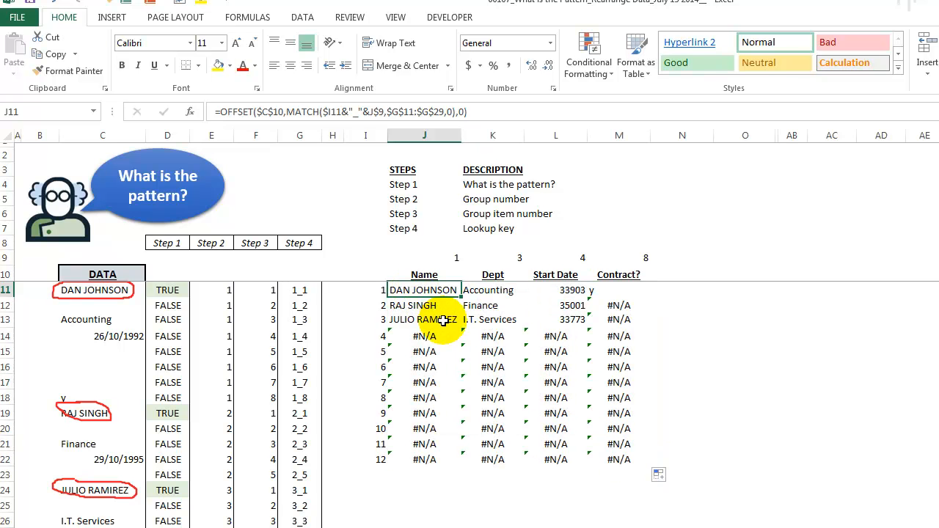
double_click(424, 289)
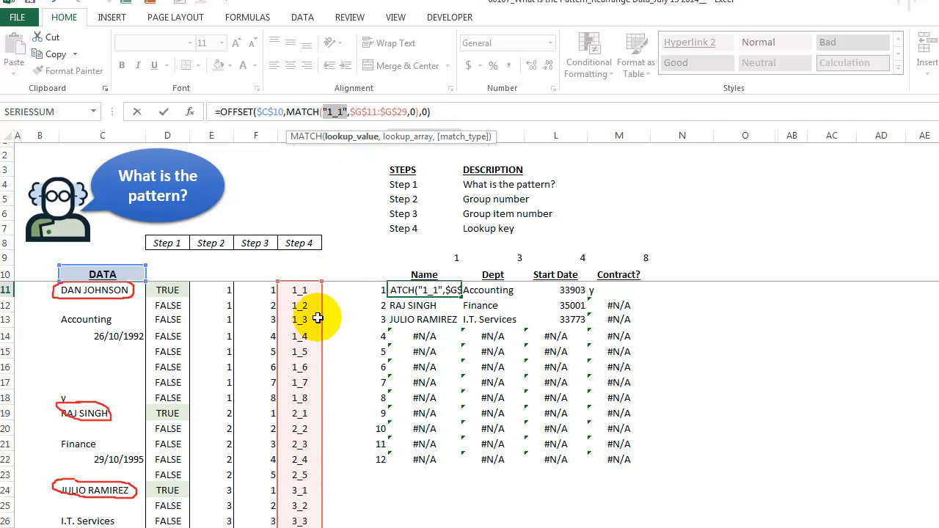
mouse_move(333, 164)
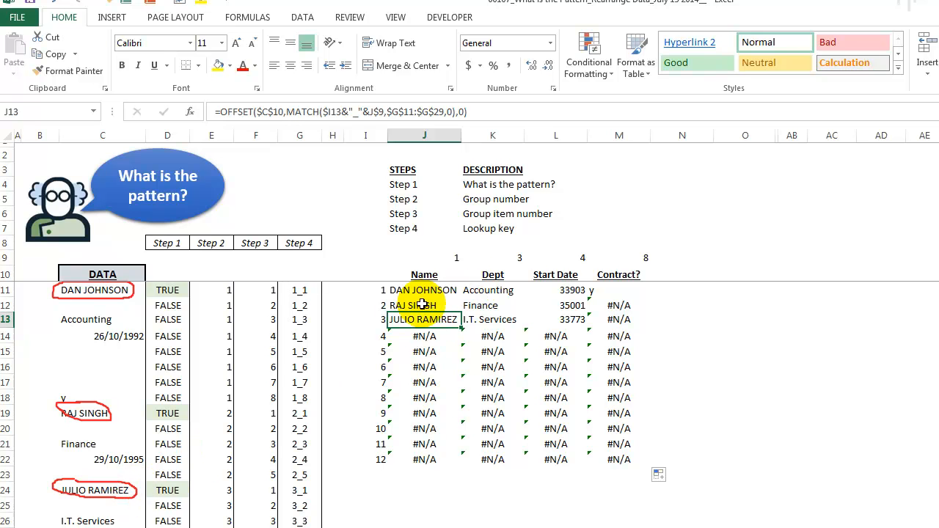
double_click(423, 319)
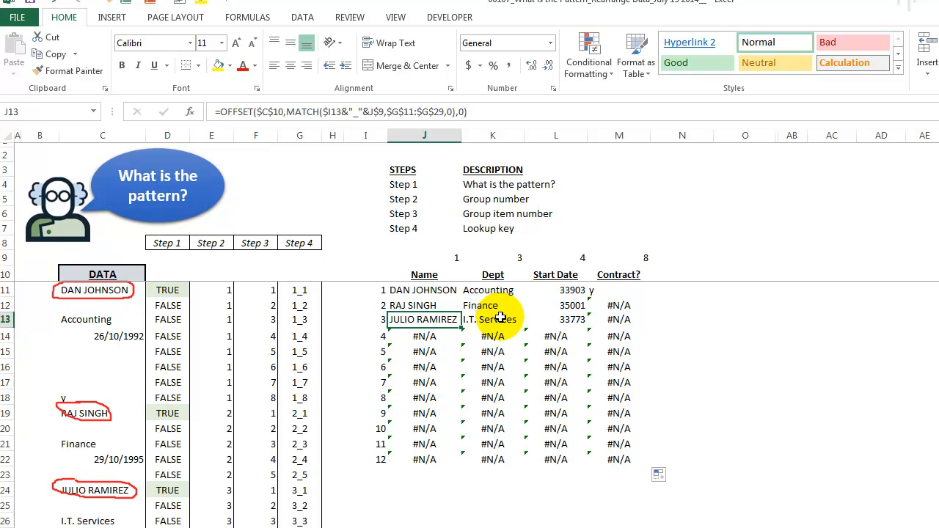
click(493, 319)
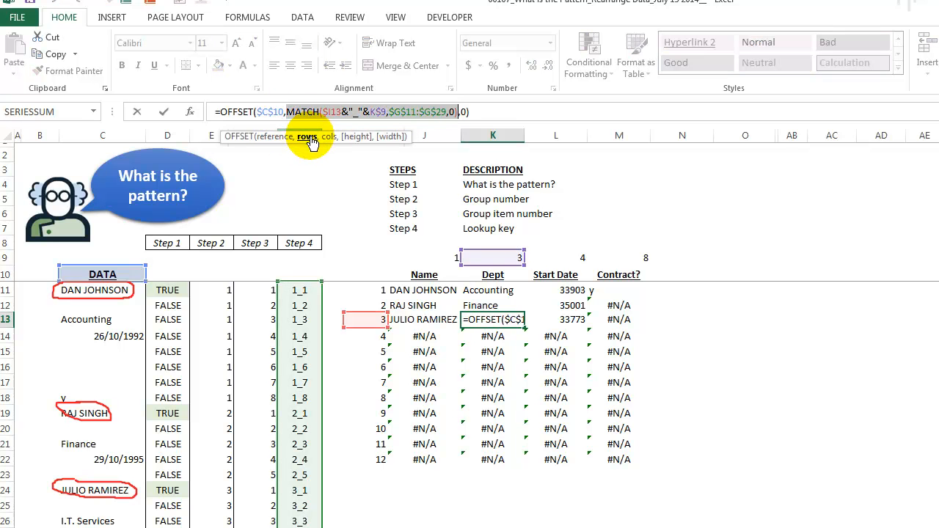
Review the third person's start date formula, then begin inserting IFERROR( into J11
text(16)
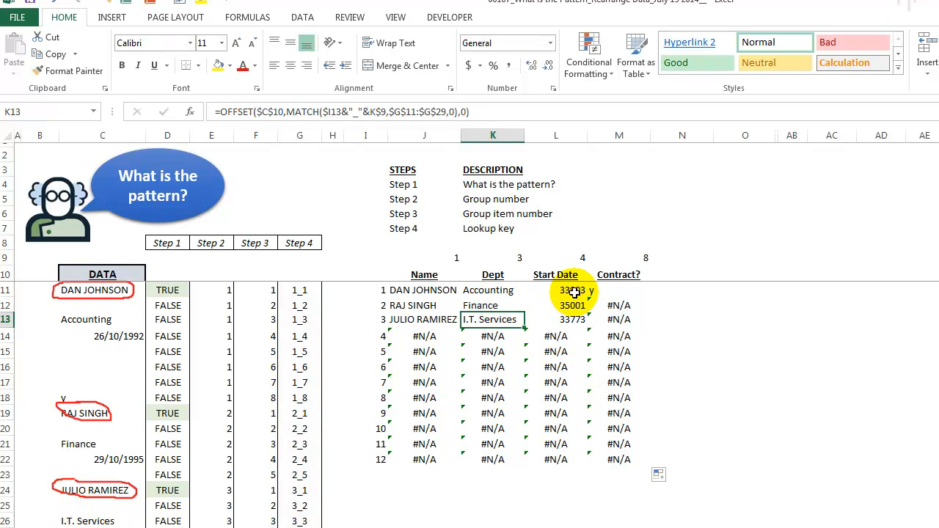
click(556, 319)
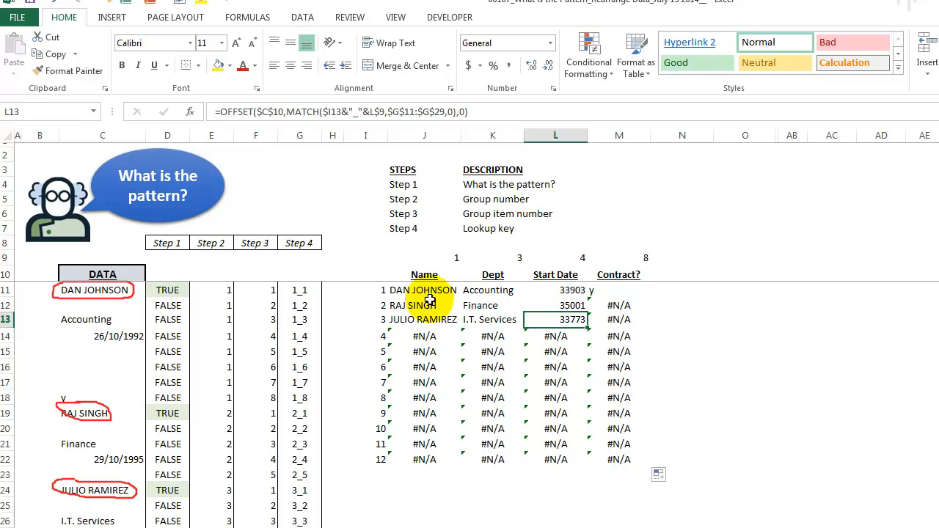
click(424, 289)
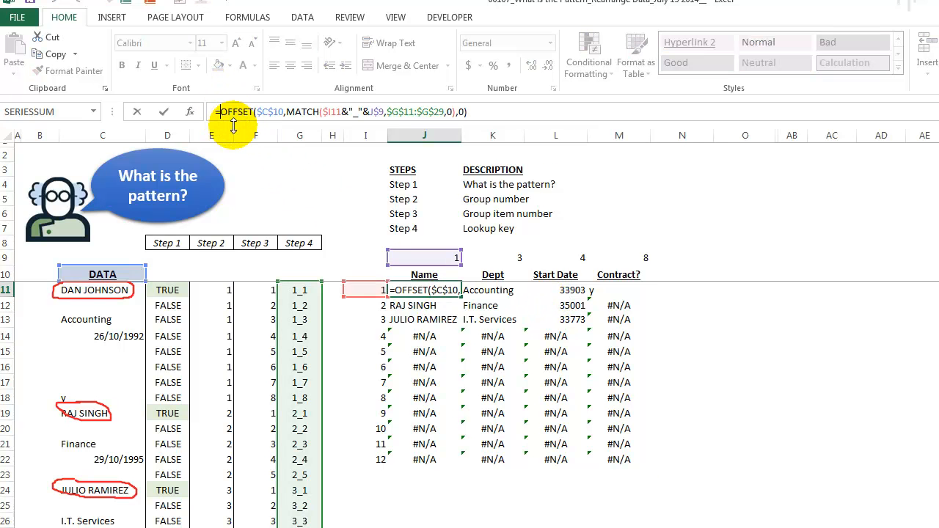
text(IF()
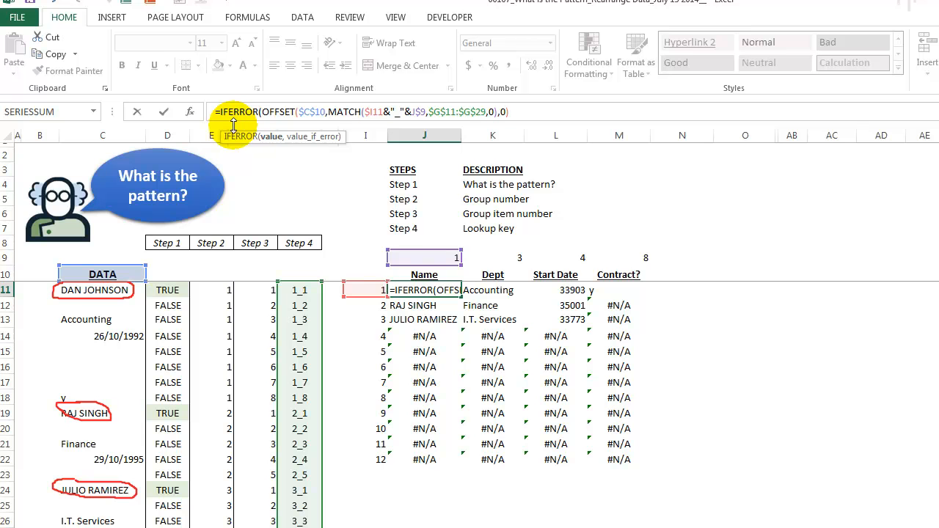
Close the IFERROR with ,"" and pick the Start Date results for date formatting
text(,"")
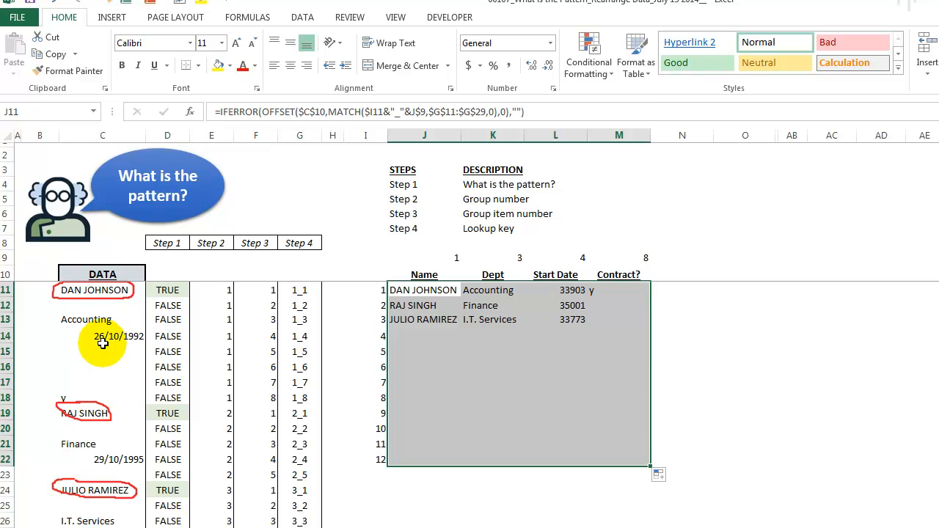
click(102, 336)
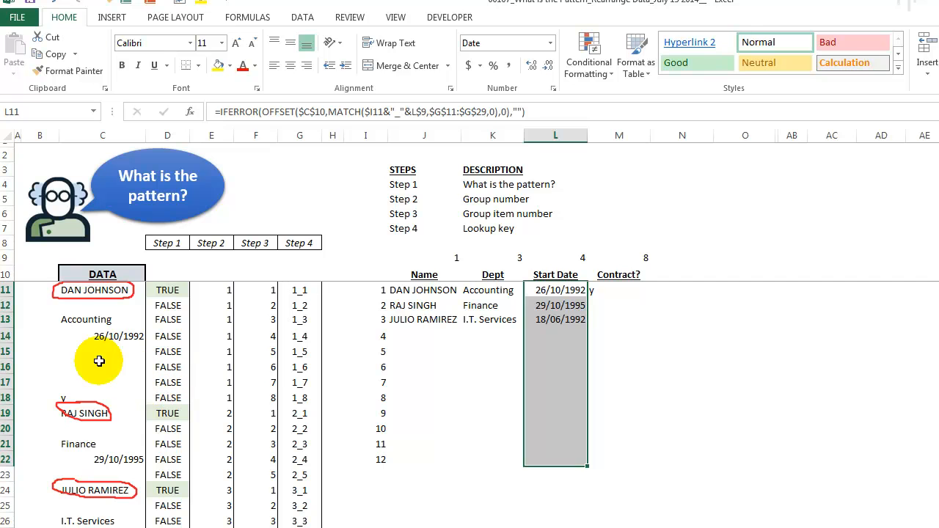
mouse_move(78, 375)
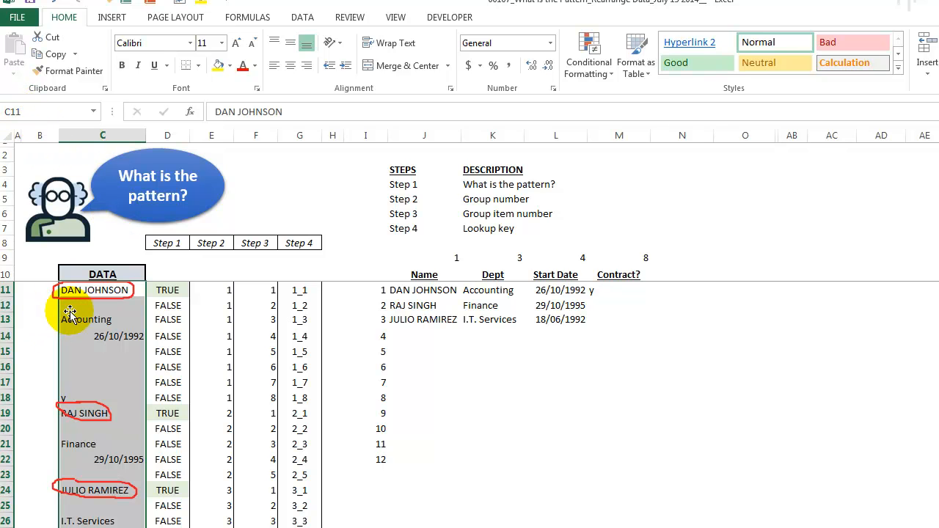
mouse_move(89, 339)
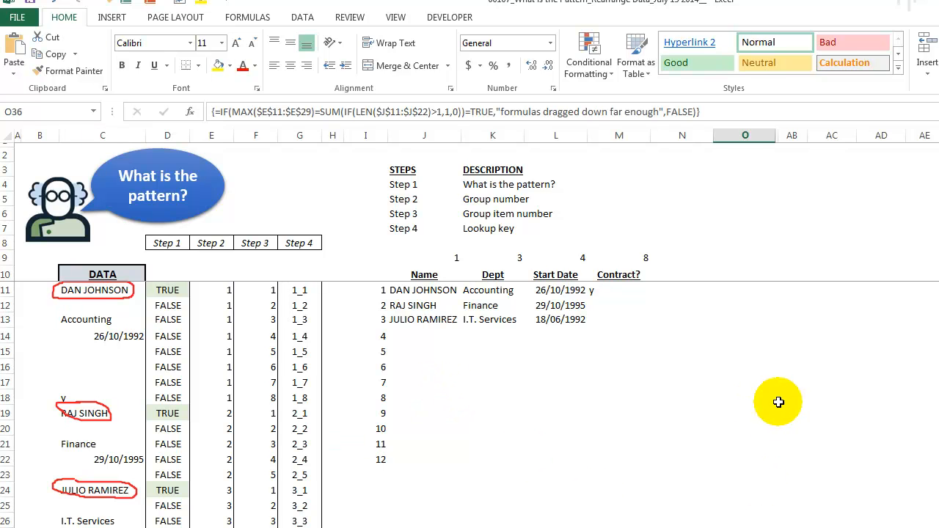
mouse_move(722, 271)
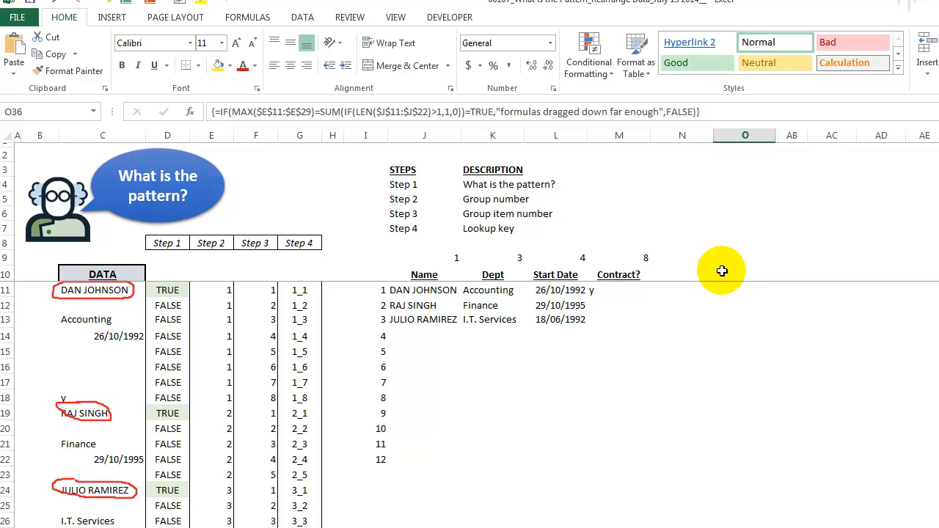
mouse_move(180, 465)
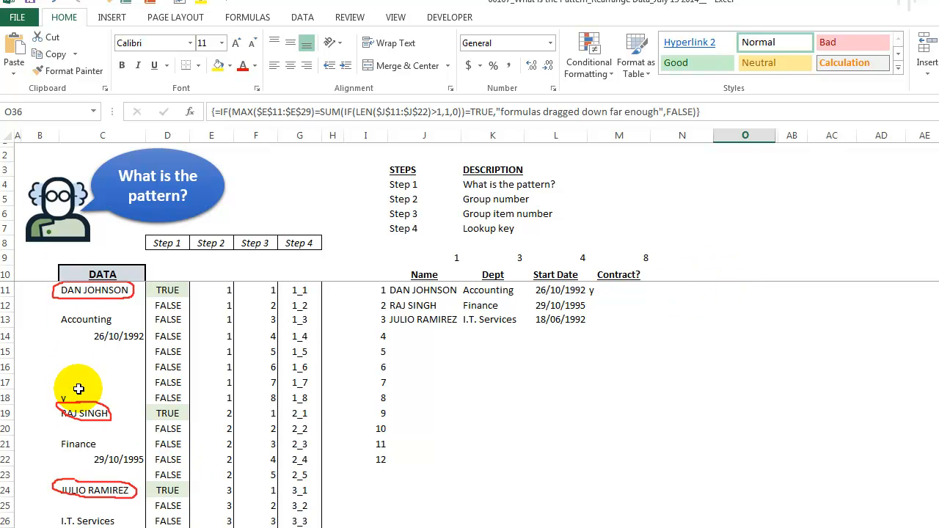
mouse_move(736, 275)
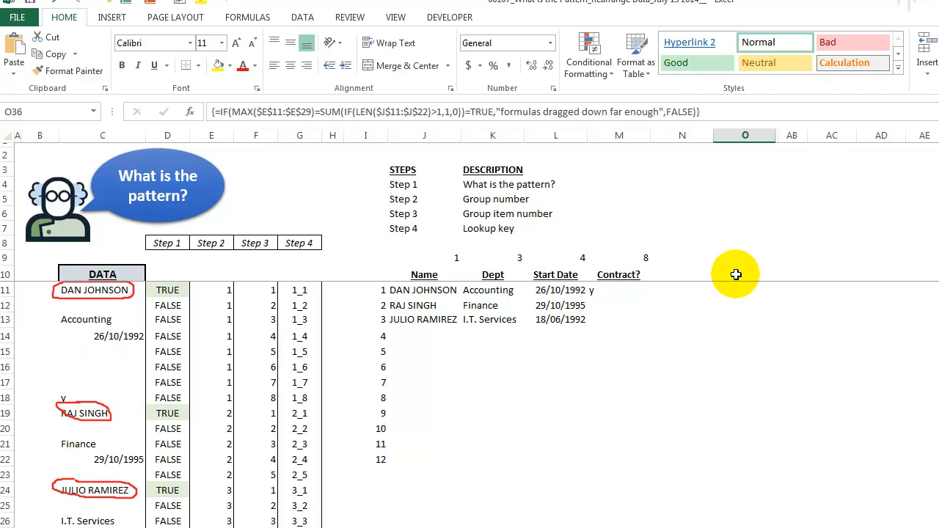
mouse_move(486, 513)
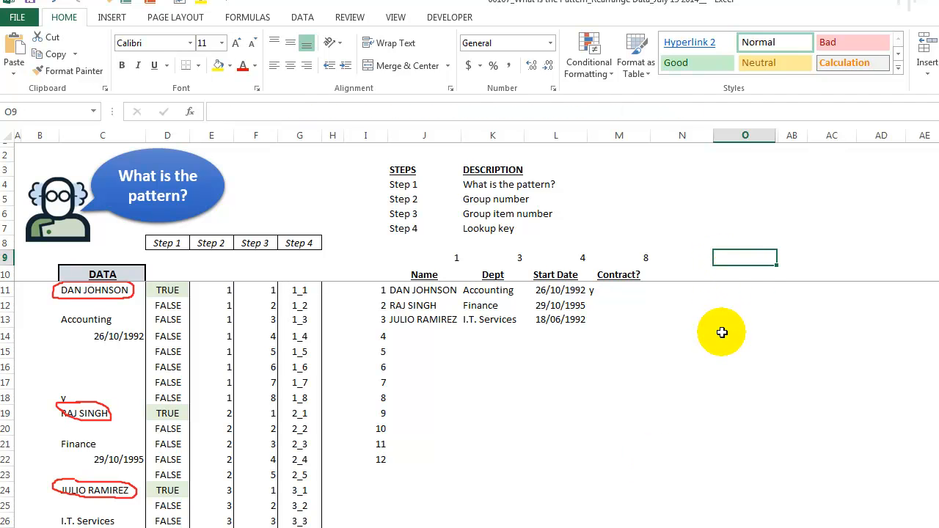
Select O9 to start the MAX/SUM coverage check array formula
click(745, 258)
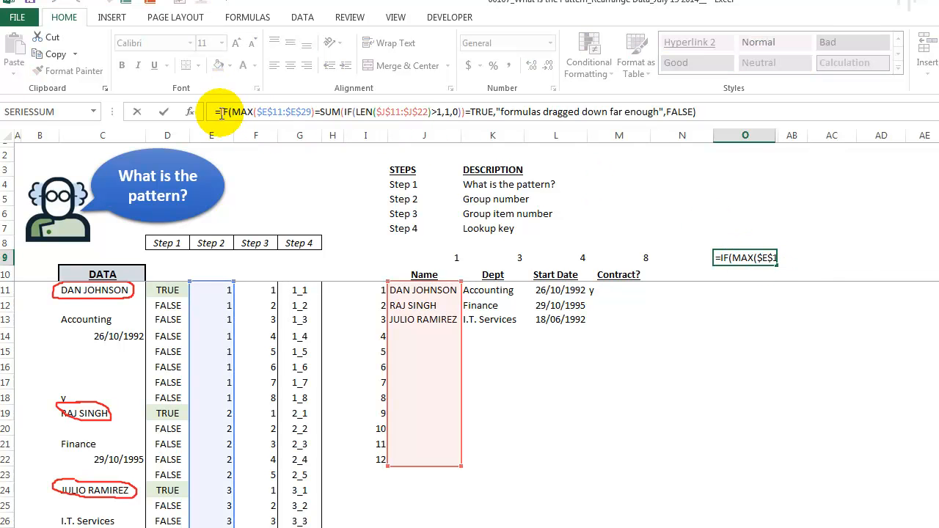
mouse_move(393, 409)
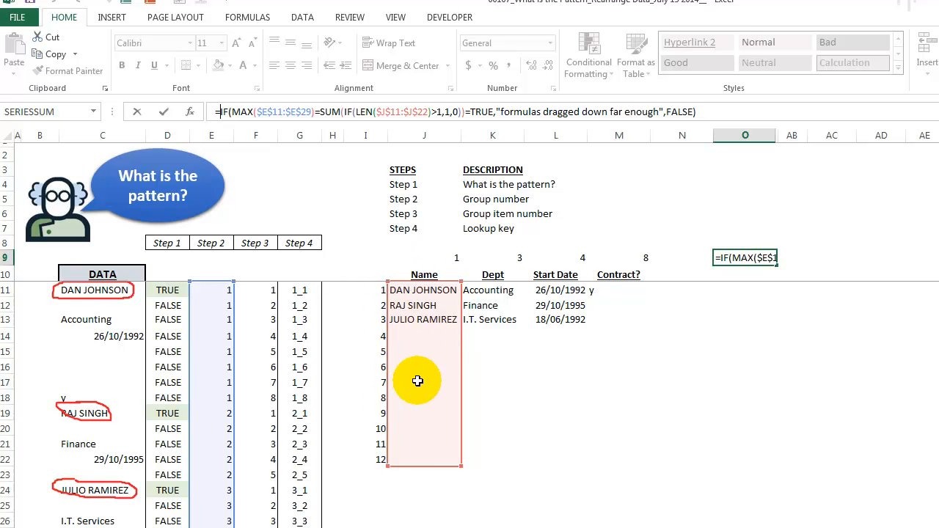
mouse_move(181, 358)
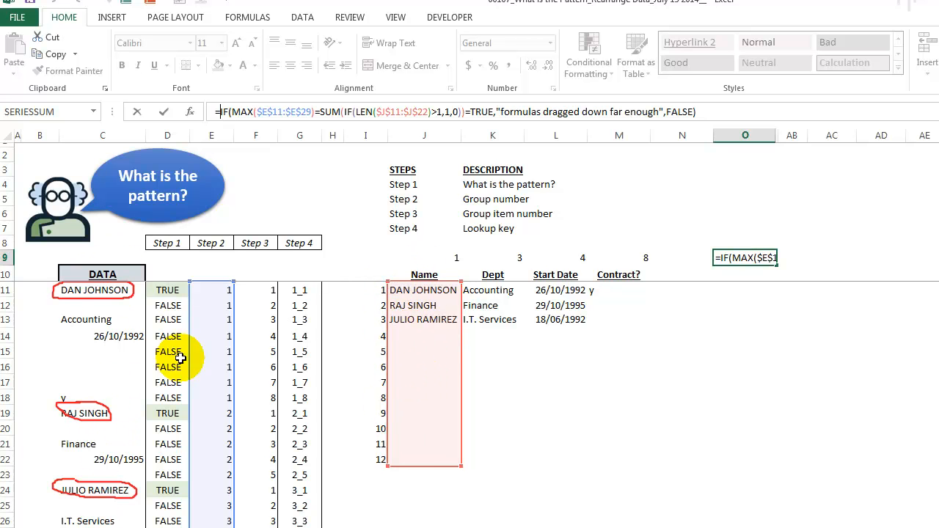
mouse_move(421, 390)
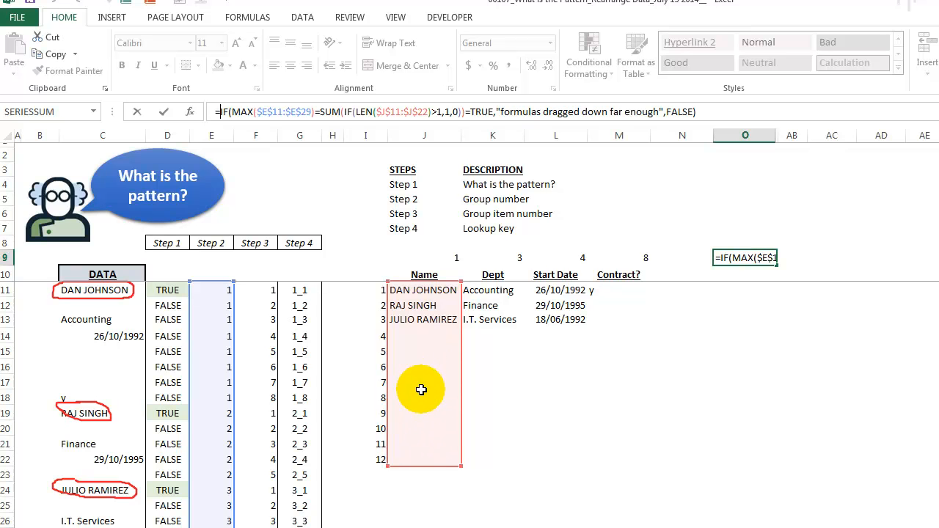
mouse_move(423, 357)
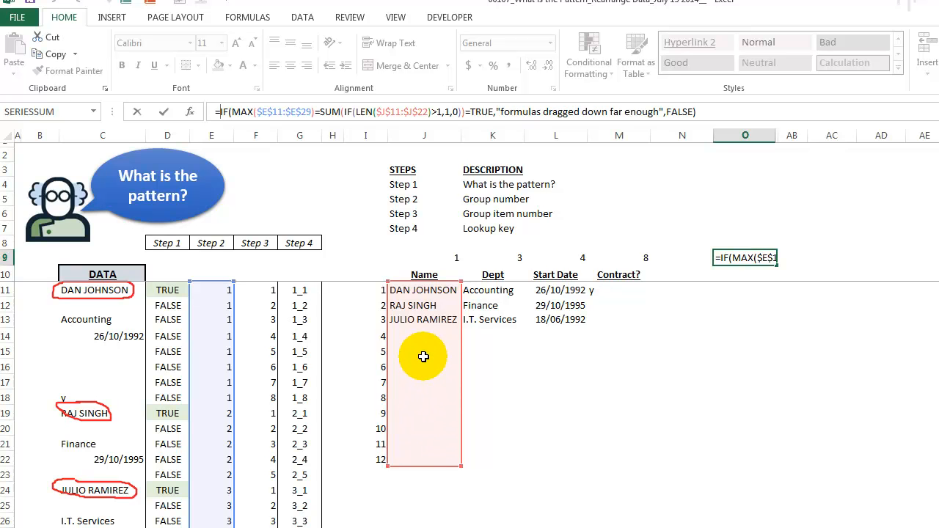
mouse_move(407, 463)
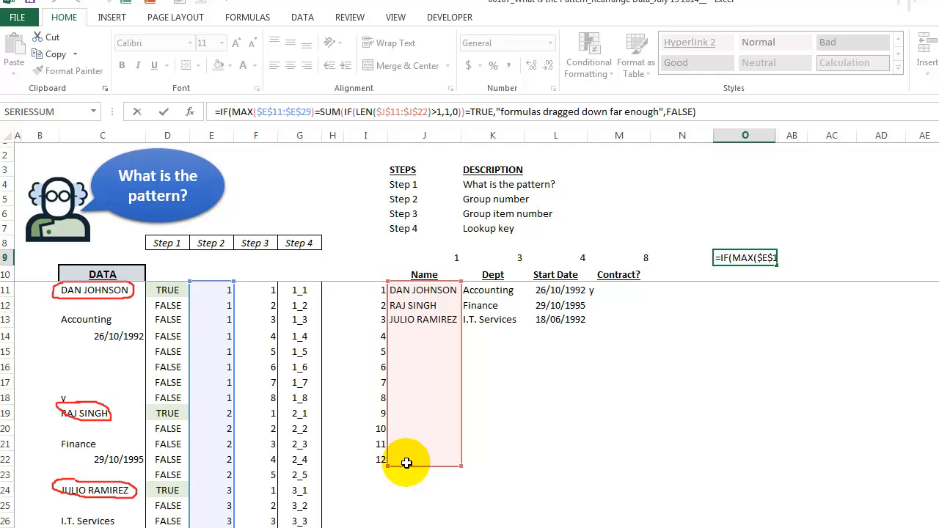
mouse_move(421, 369)
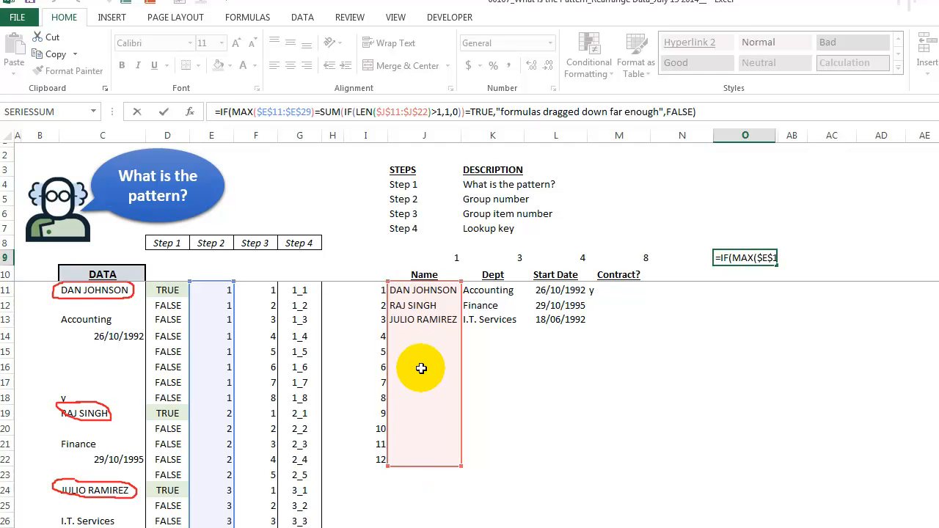
mouse_move(249, 125)
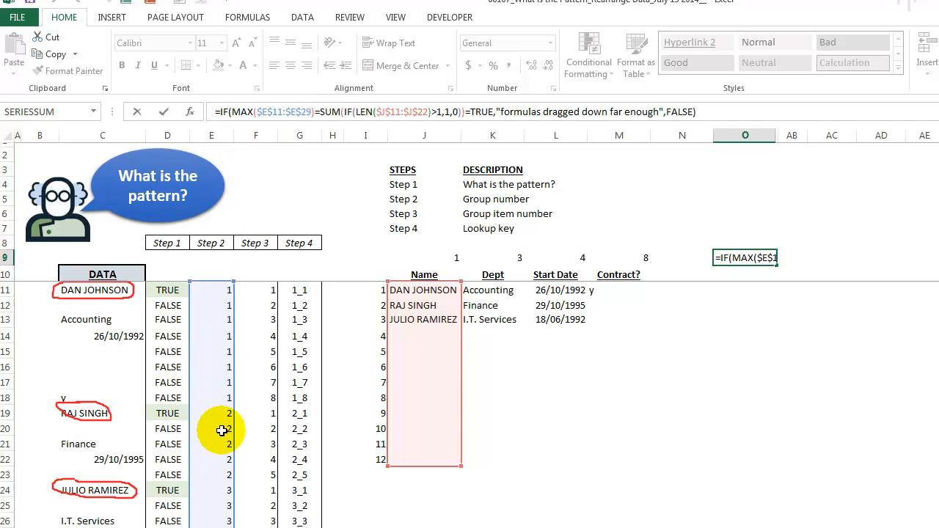
mouse_move(226, 402)
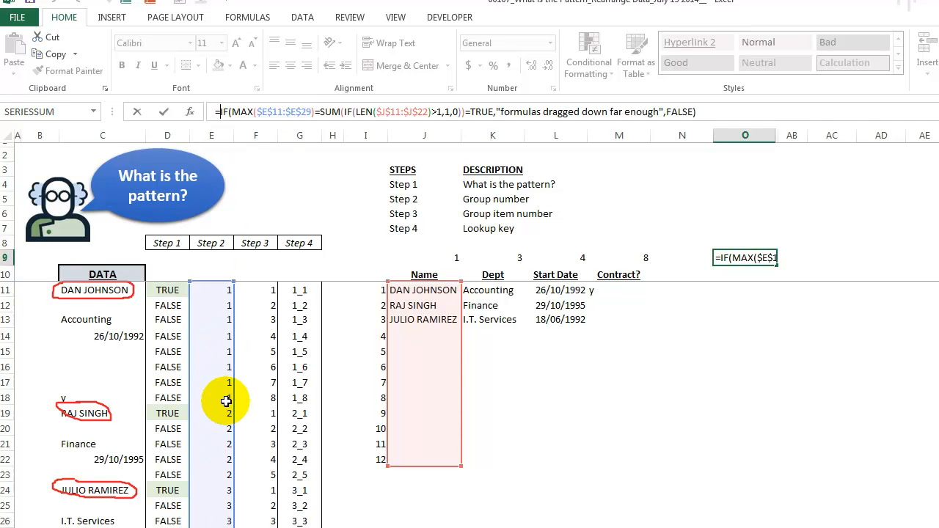
mouse_move(269, 150)
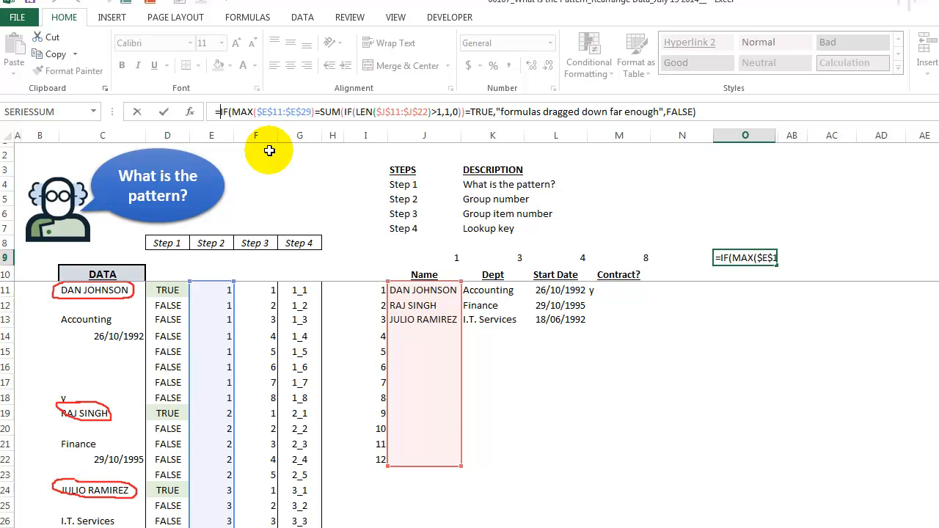
mouse_move(424, 310)
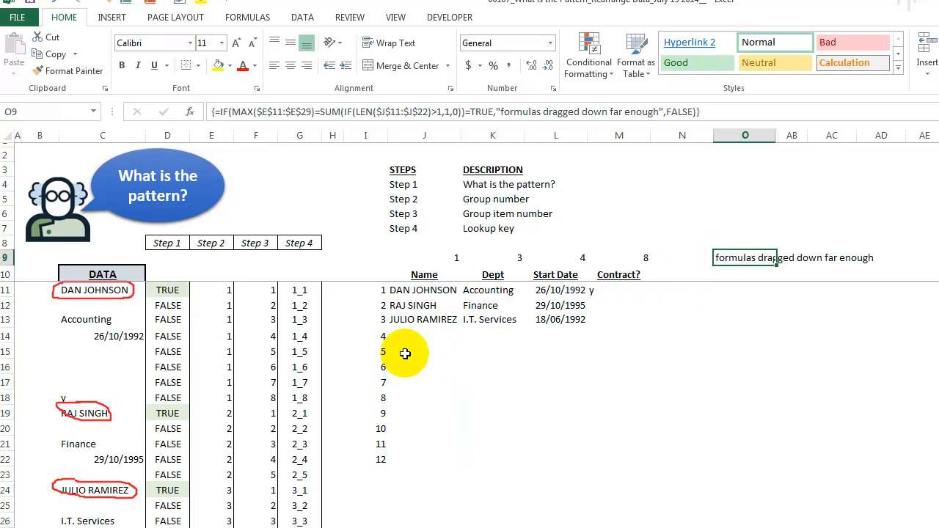
mouse_move(410, 320)
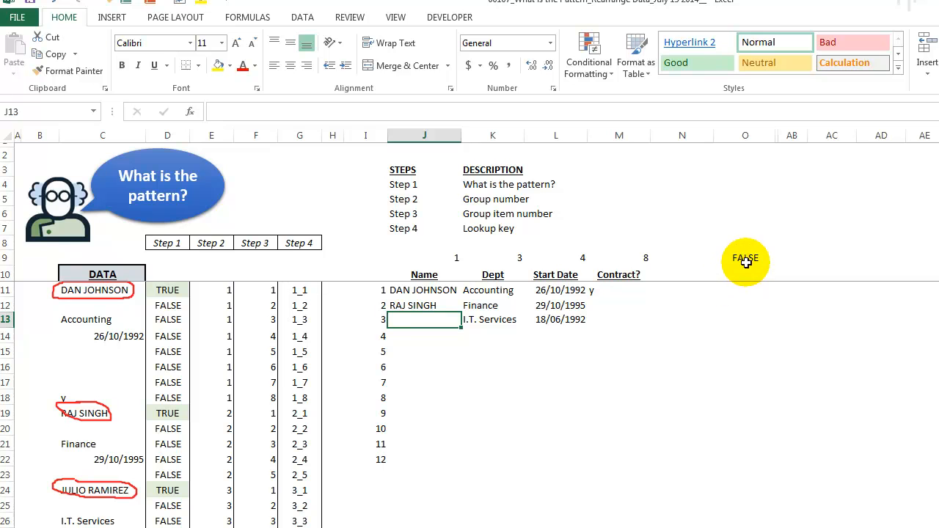
Review the O9 check result and the restored J13 name formula
click(745, 257)
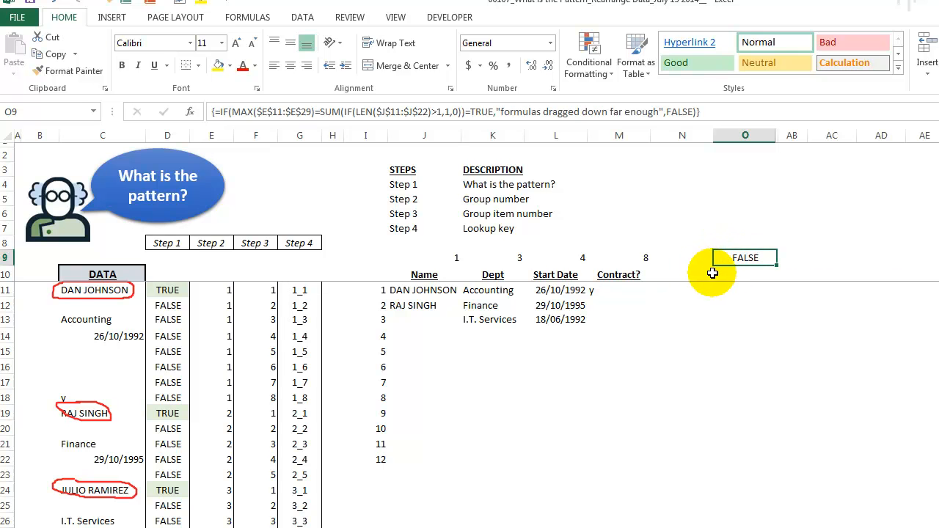
click(424, 319)
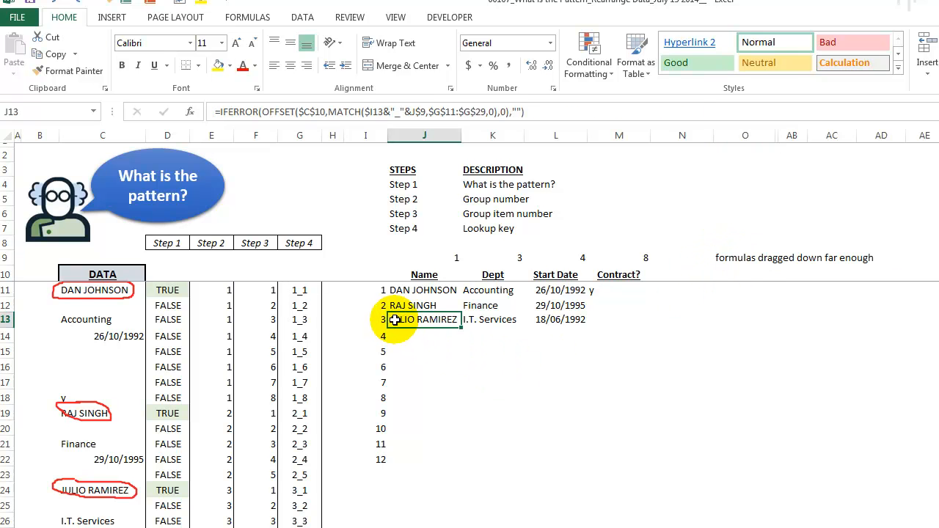